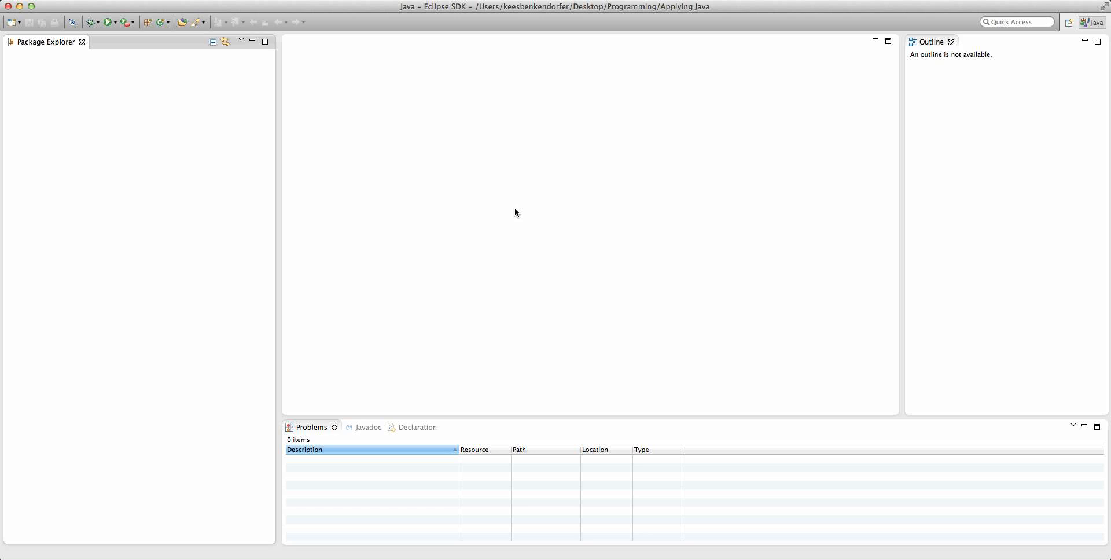
{"action": "mouse_move", "coordinate": [387, 409]}
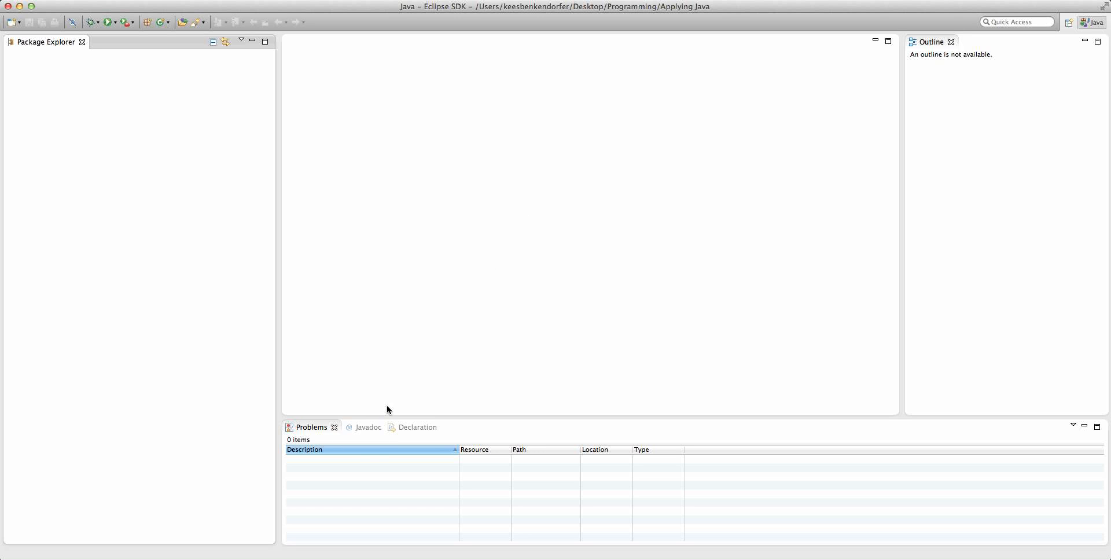
{"action": "mouse_move", "coordinate": [435, 314]}
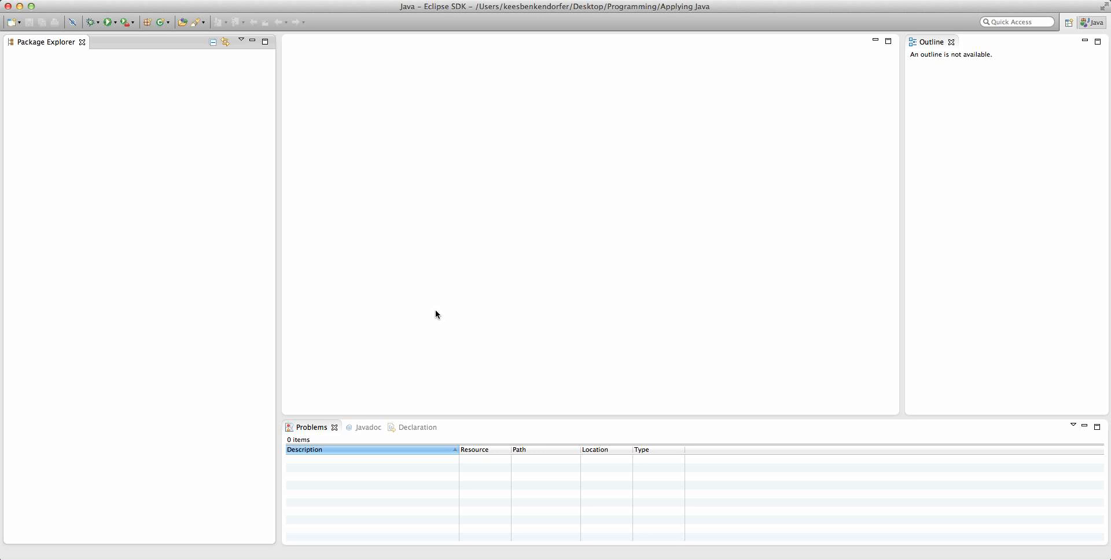
{"action": "mouse_move", "coordinate": [395, 201]}
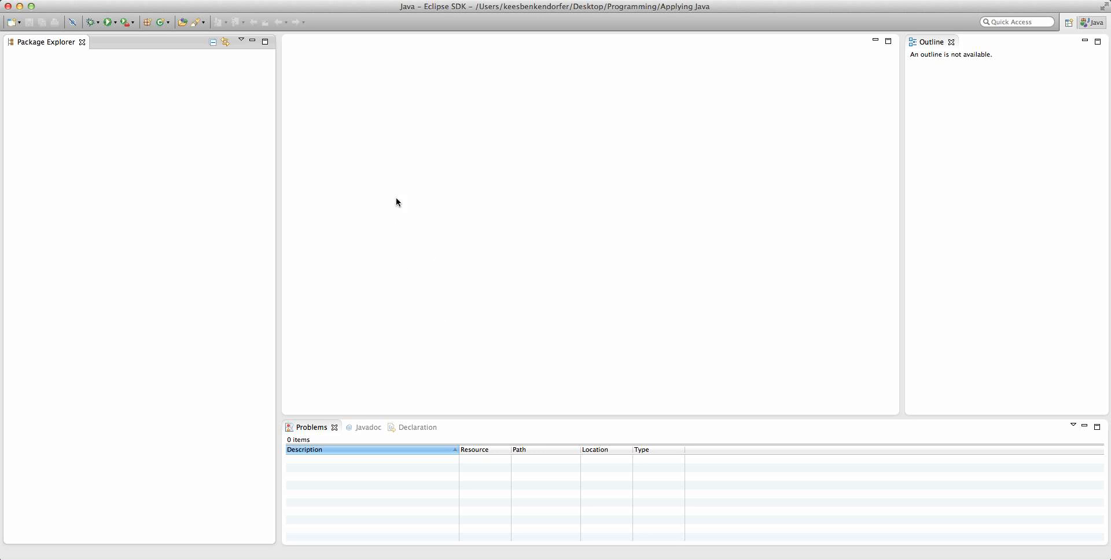
{"action": "mouse_move", "coordinate": [395, 187]}
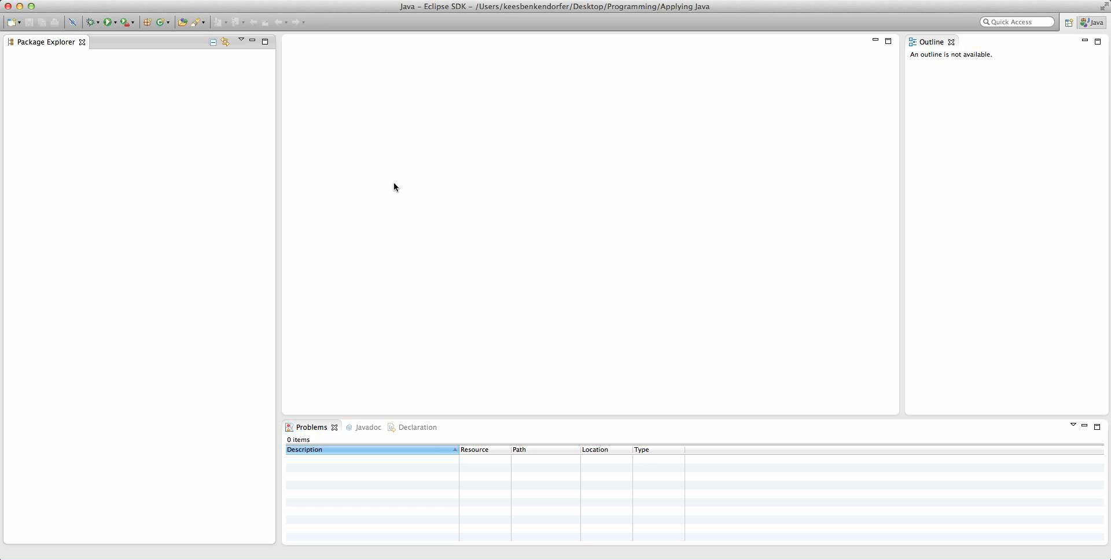
{"action": "mouse_move", "coordinate": [286, 53]}
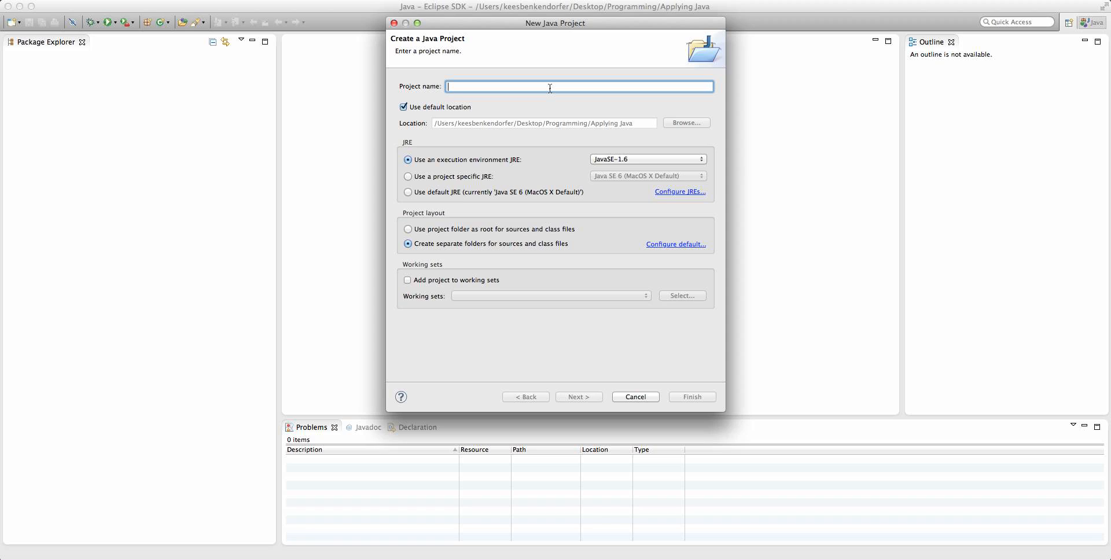
- Create the Java project 'Calculator' and expand it to show src and JRE System Library
{"action": "type", "text": "Calculator"}
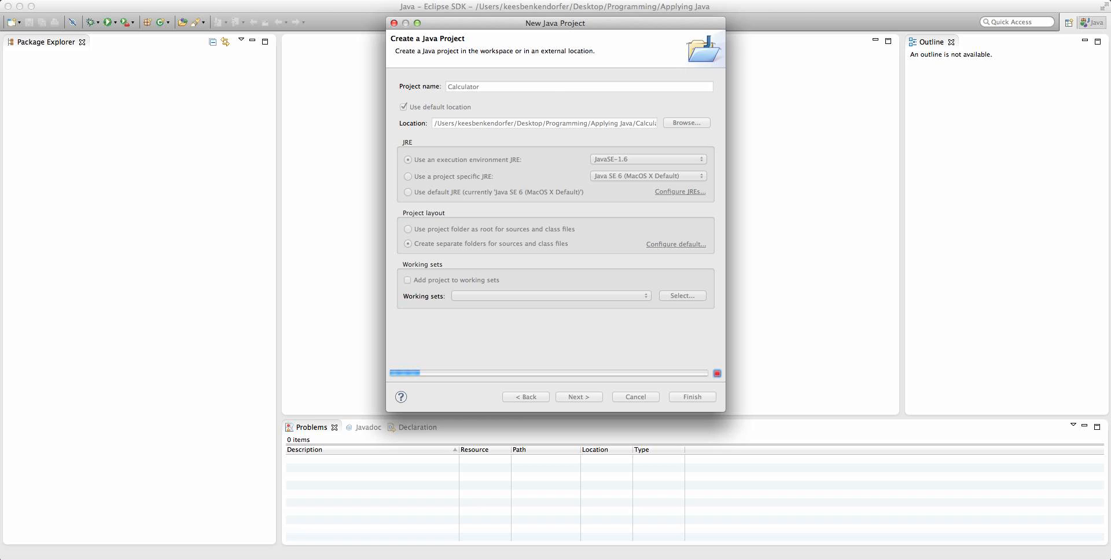
{"action": "left_click", "coordinate": [690, 396]}
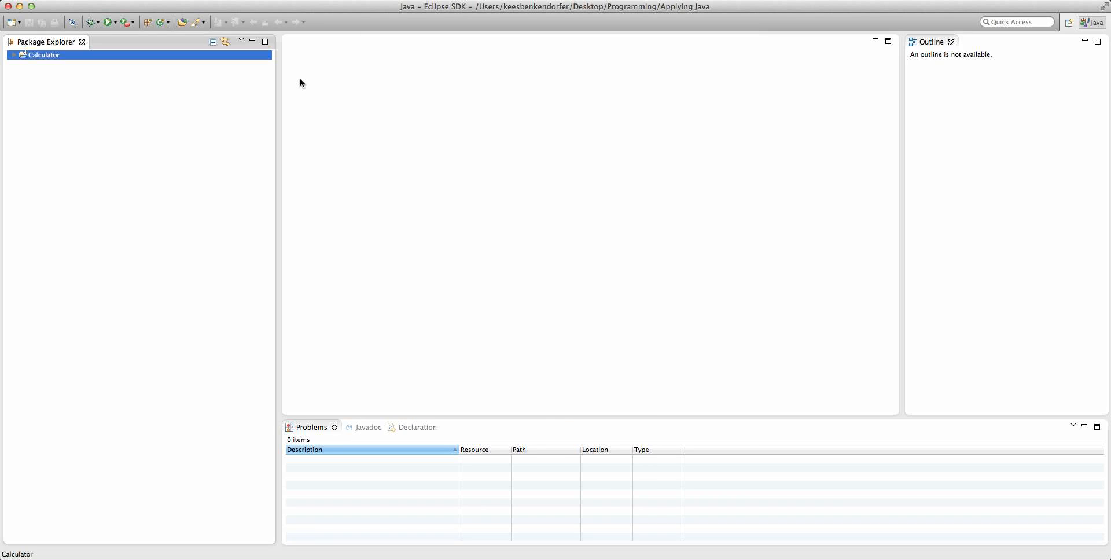
{"action": "mouse_move", "coordinate": [319, 75]}
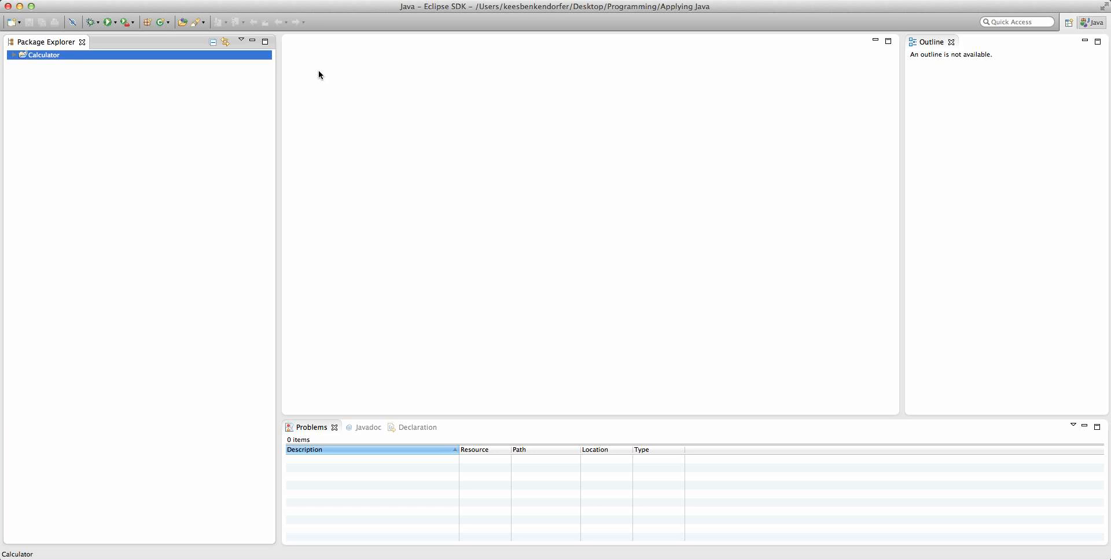
{"action": "left_click", "coordinate": [15, 54]}
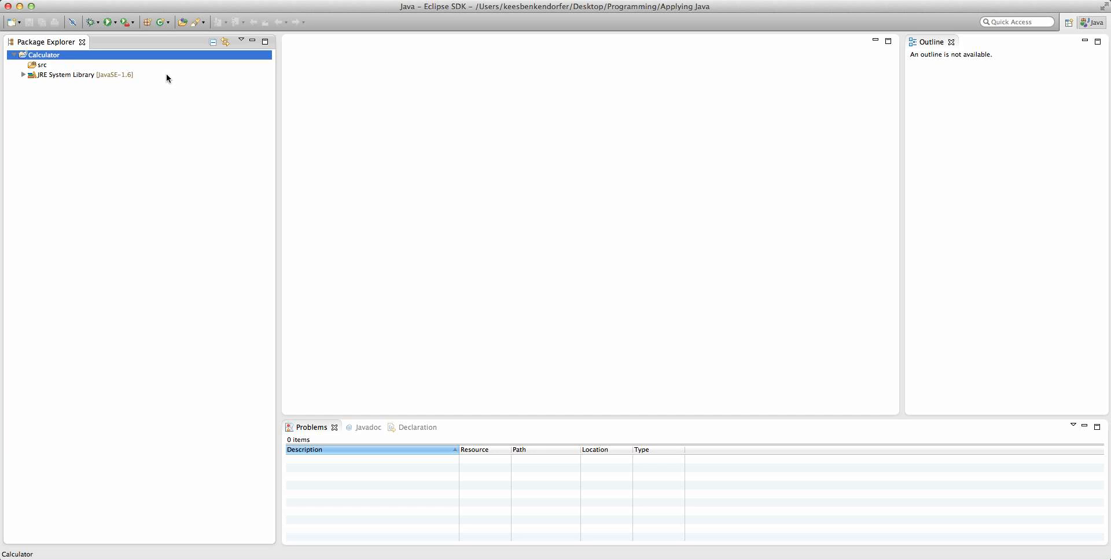
- Create the package com.sciguy1121.src inside the Calculator project's src folder
{"action": "left_click", "coordinate": [41, 64]}
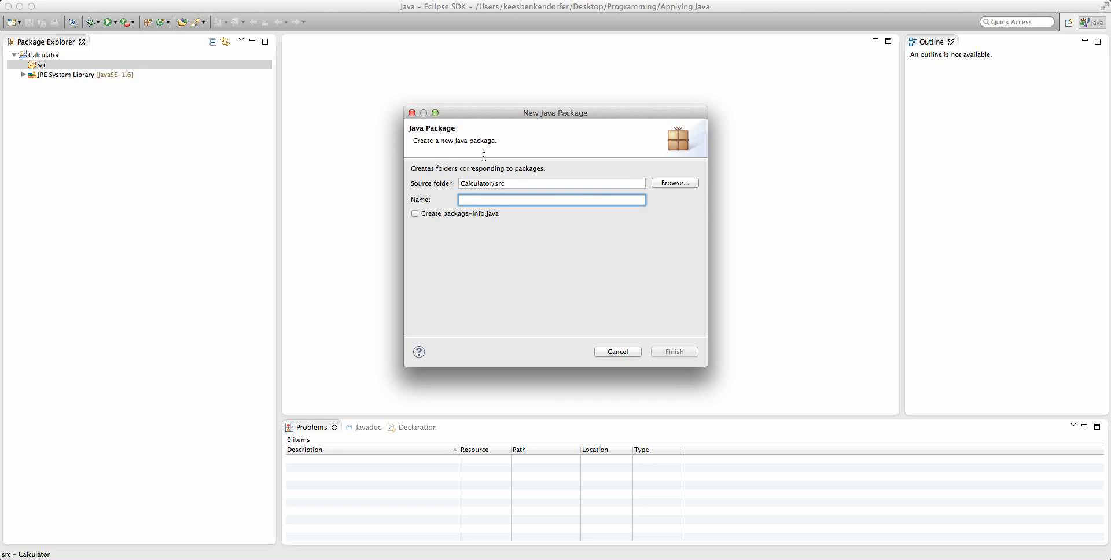
{"action": "type", "text": "com"}
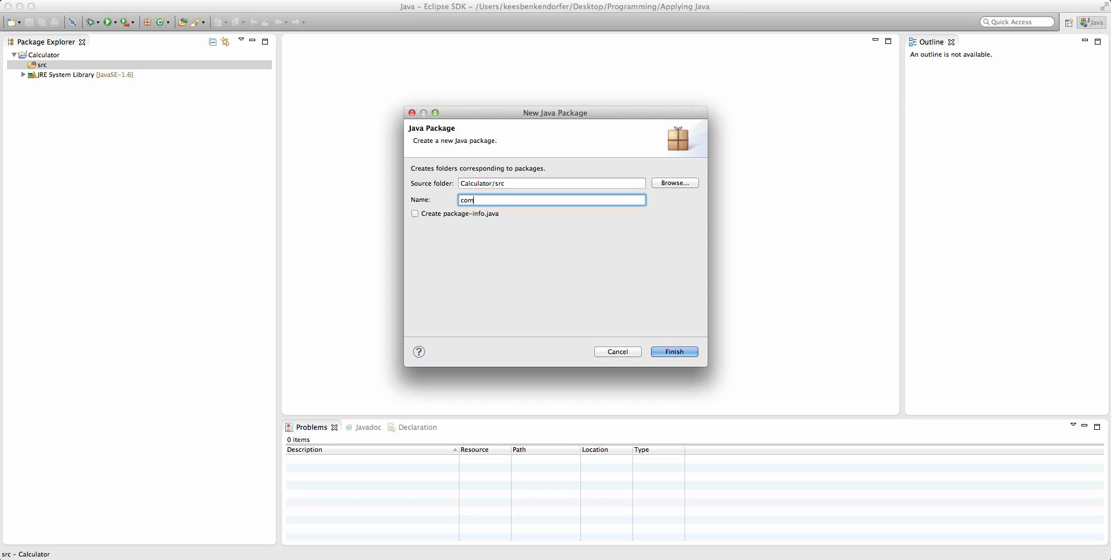
{"action": "type", "text": ".sciguy1121"}
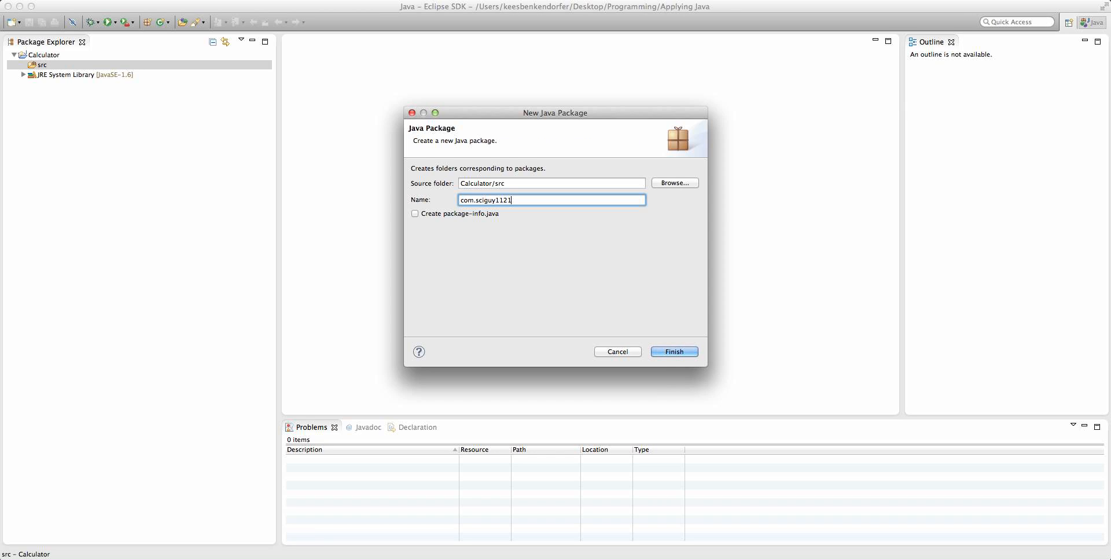
{"action": "type", "text": "sr"}
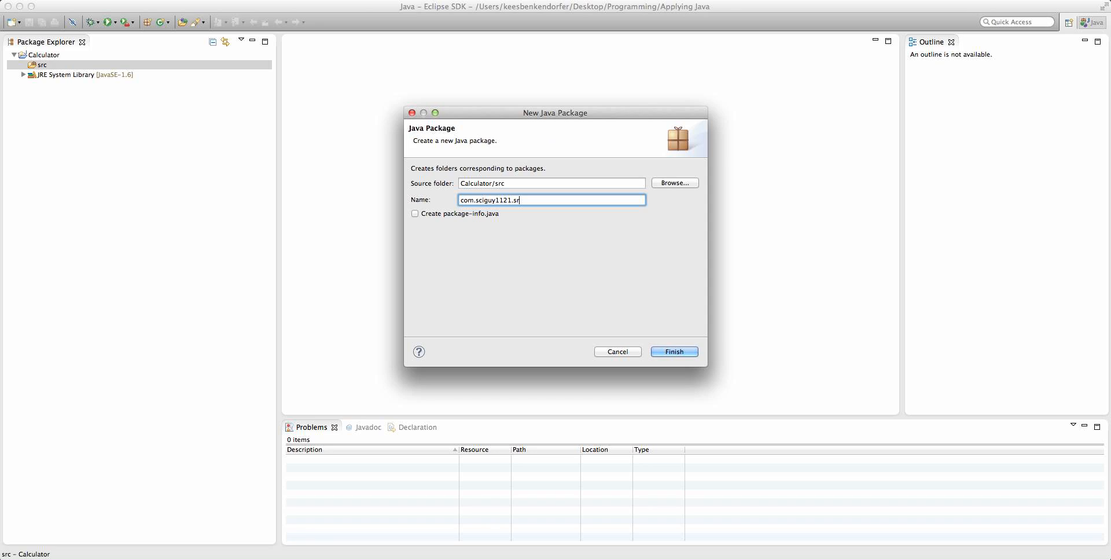
{"action": "type", "text": "ca"}
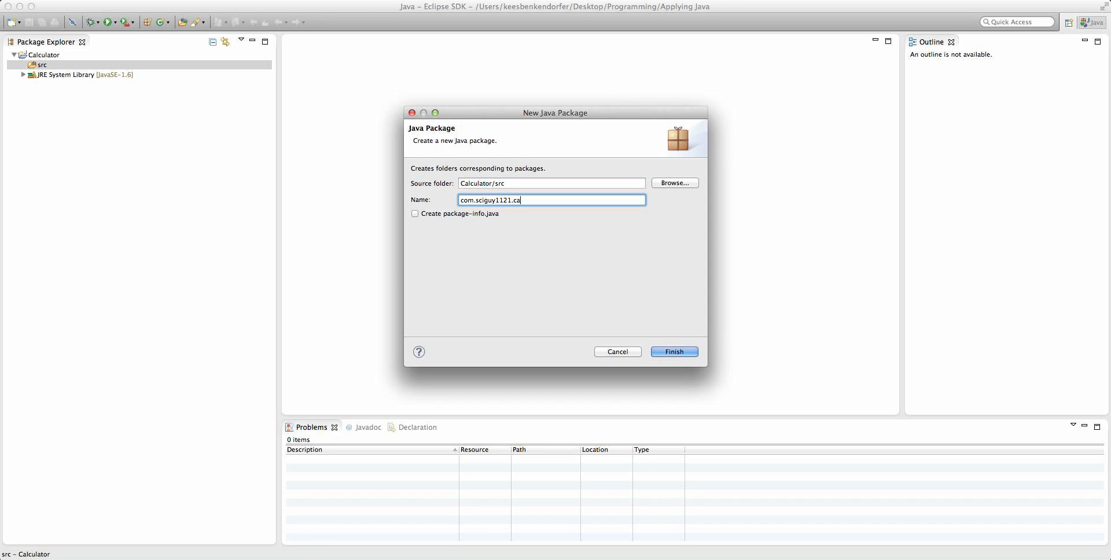
{"action": "type", "text": "sr"}
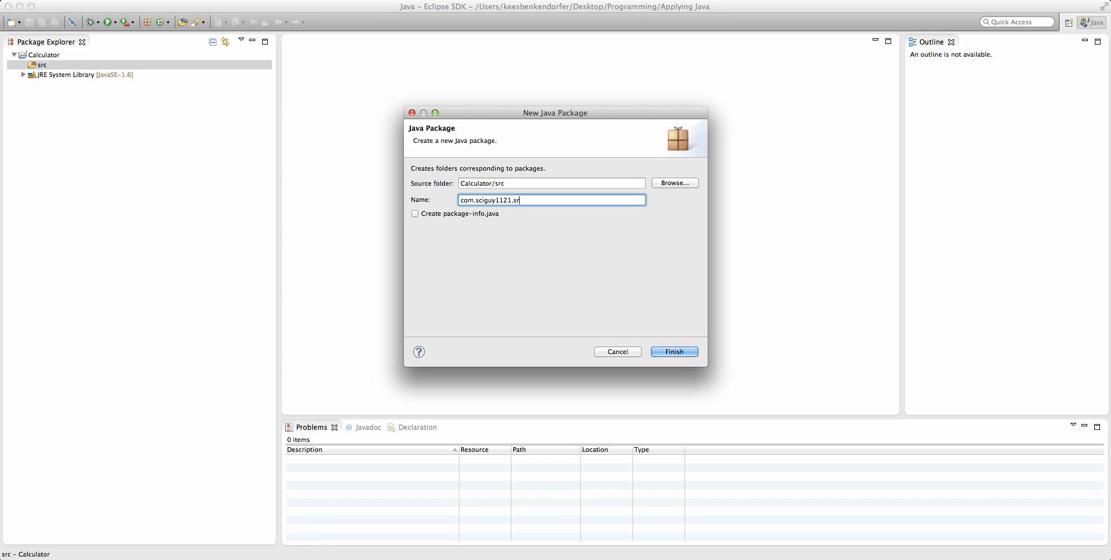
{"action": "left_click", "coordinate": [672, 352]}
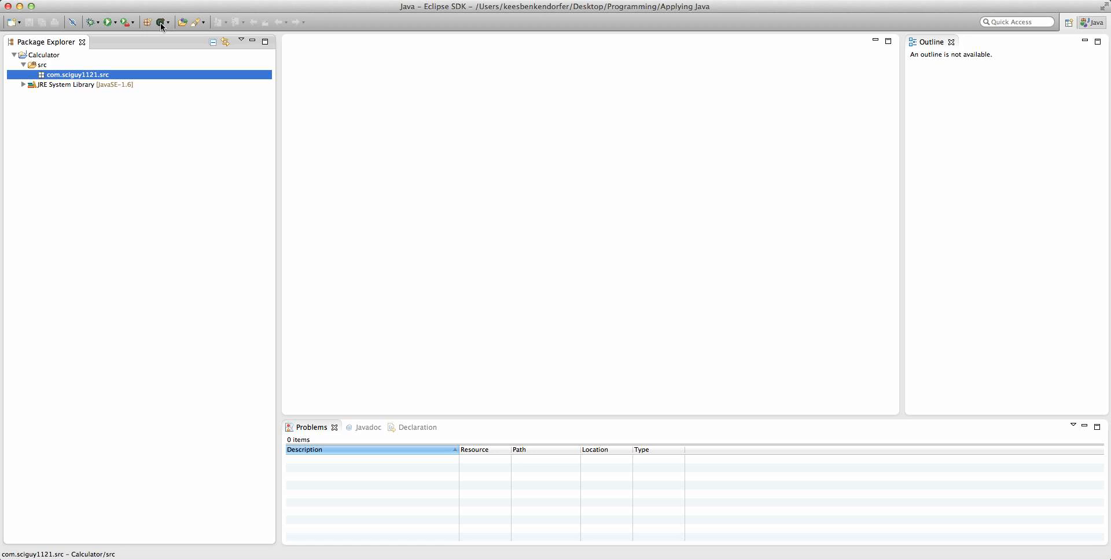
- Create a Main class in com.sciguy1121.src and open Main.java with a blank class body
{"action": "left_click", "coordinate": [160, 22]}
{"action": "type", "text": "Main"}
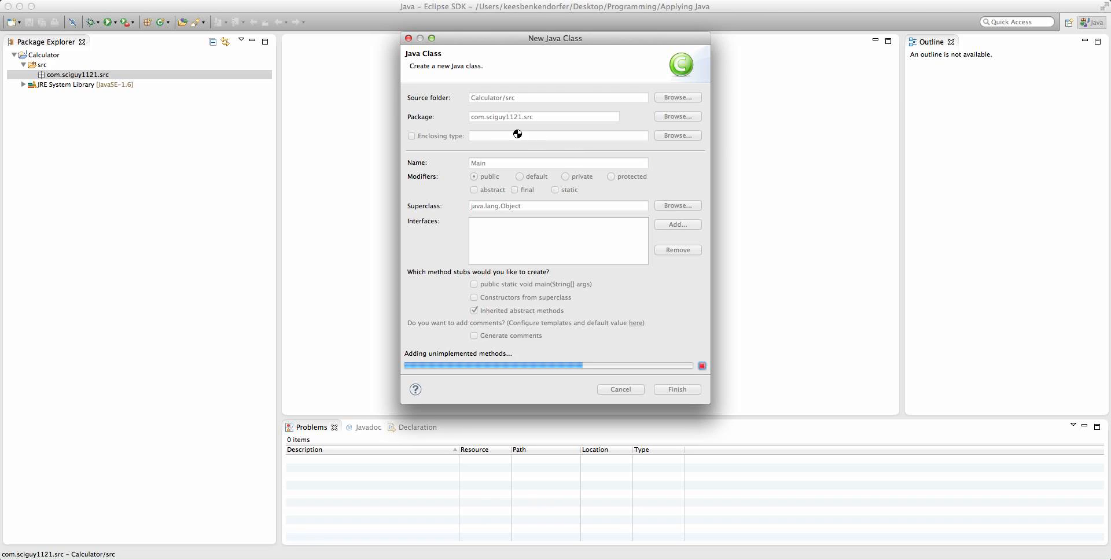
{"action": "left_click", "coordinate": [676, 389]}
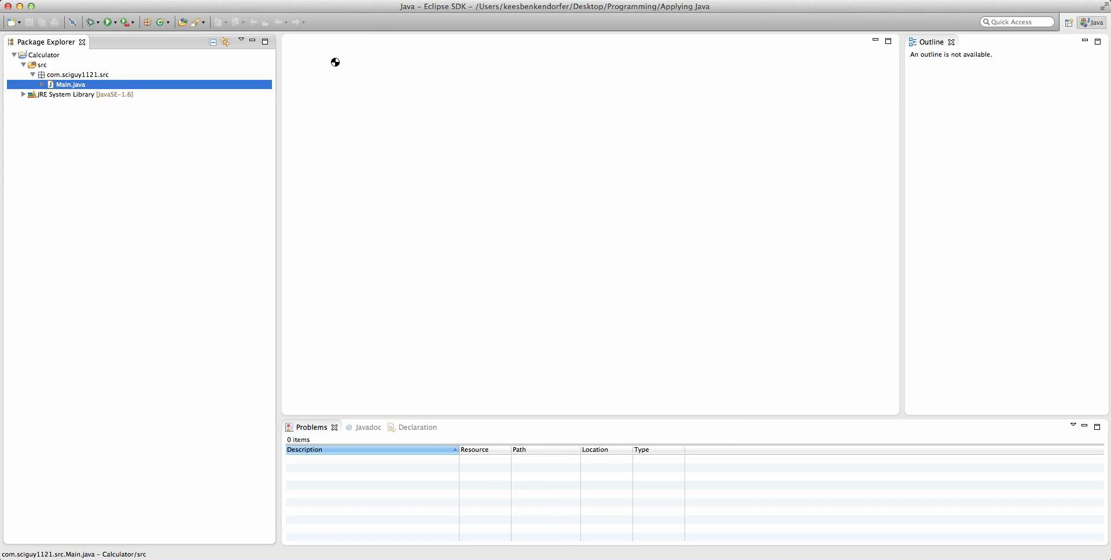
{"action": "double_click", "coordinate": [70, 84]}
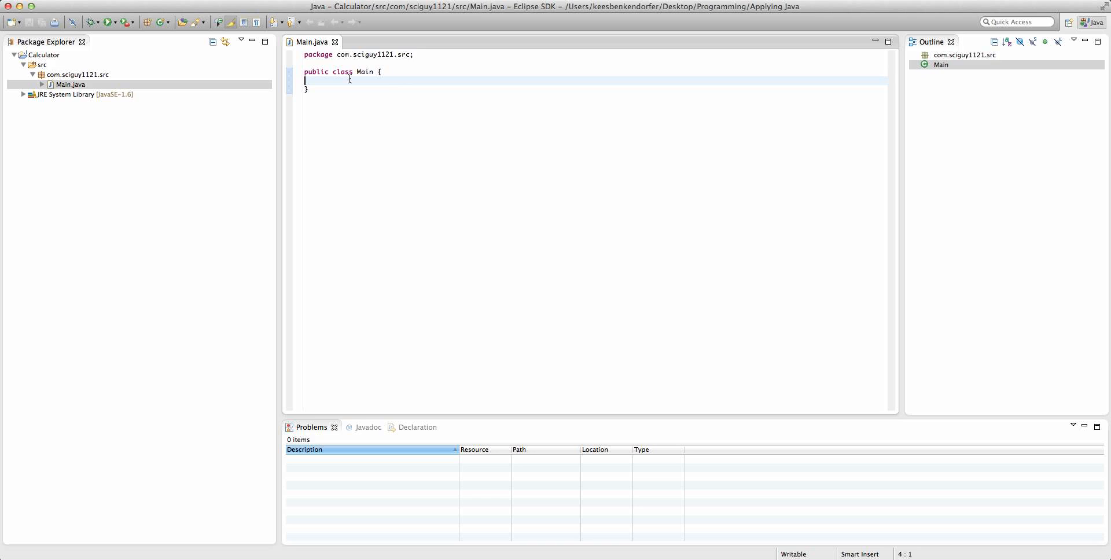
{"action": "key", "text": "Return"}
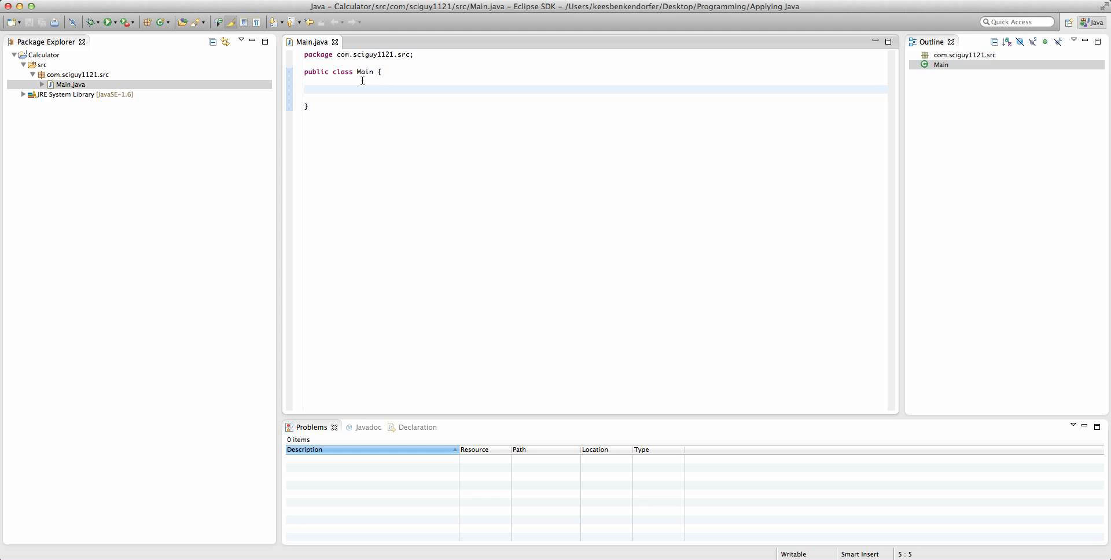
{"action": "left_click", "coordinate": [321, 88]}
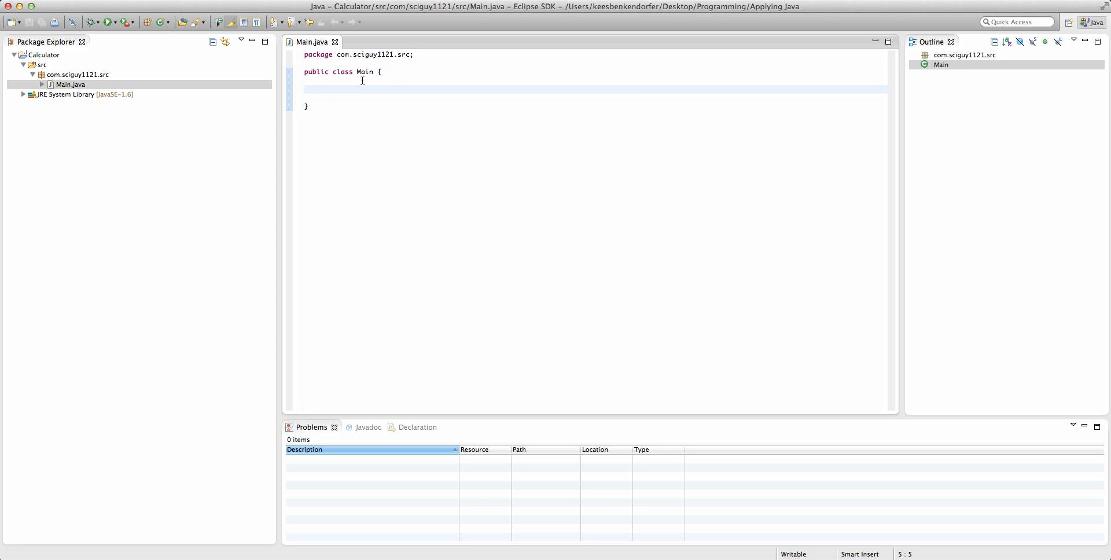
{"action": "left_click", "coordinate": [320, 89]}
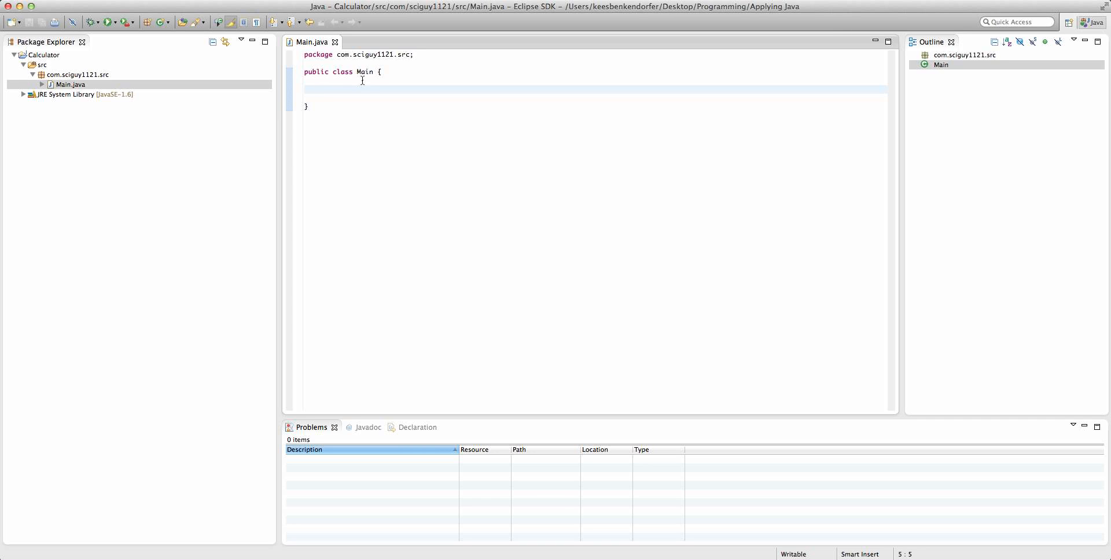
- Declare public static void main(String args[]) in Main with an empty body
{"action": "left_click", "coordinate": [320, 88]}
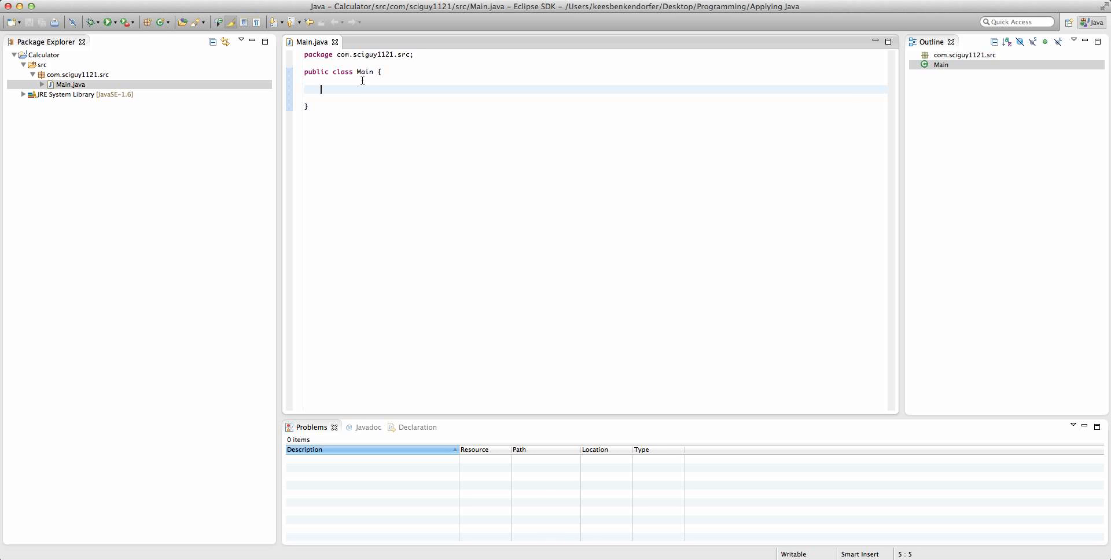
{"action": "type", "text": "public"}
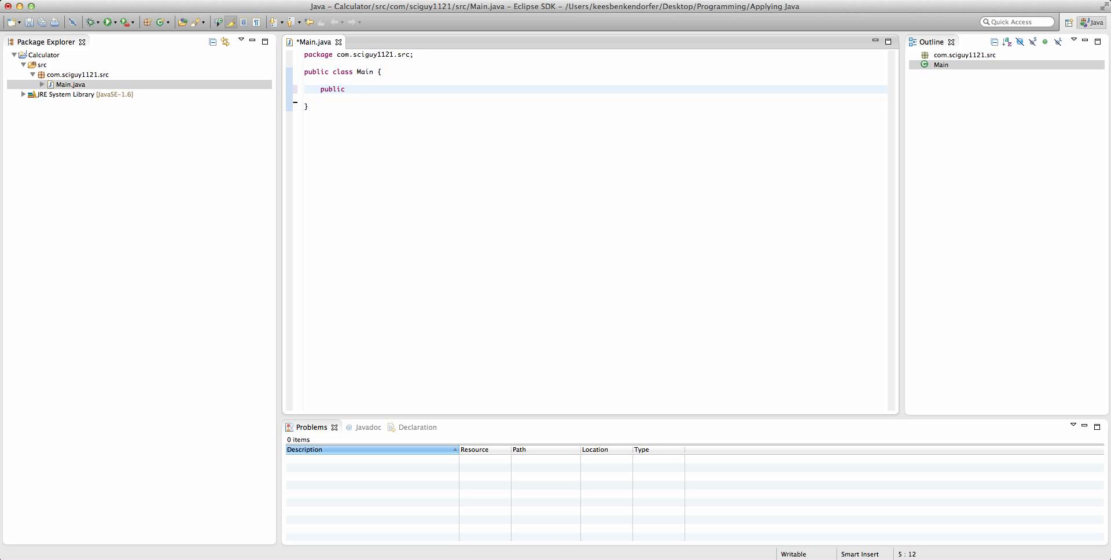
{"action": "type", "text": "static void main"}
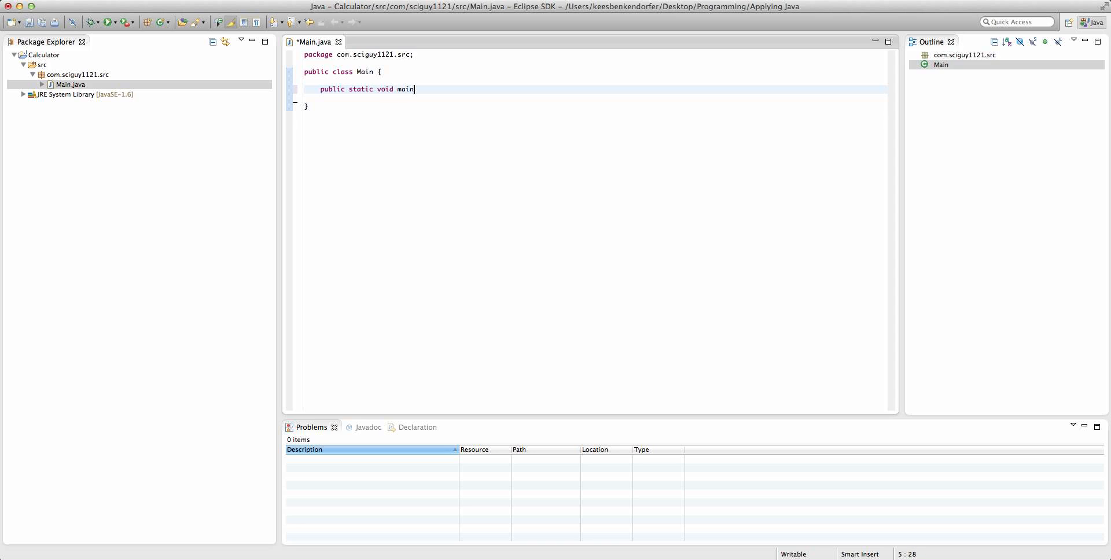
{"action": "type", "text": "(St)"}
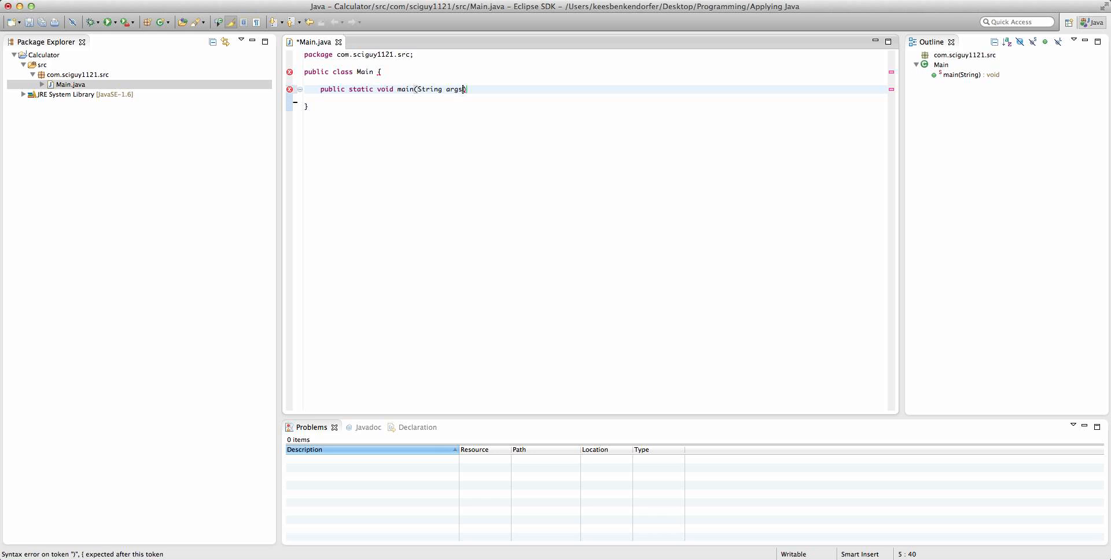
{"action": "type", "text": "[]{"}
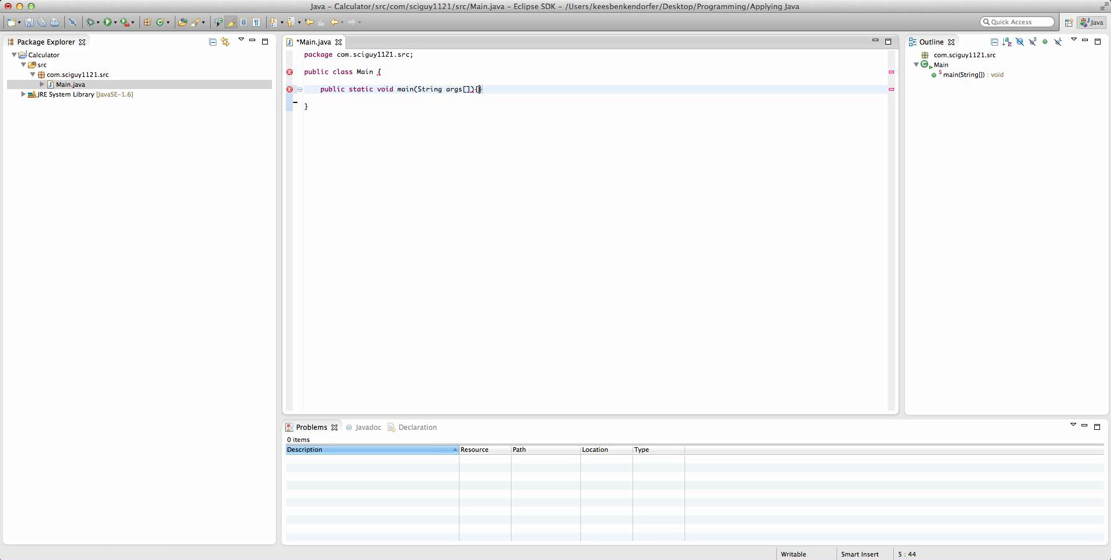
{"action": "key", "text": "Return"}
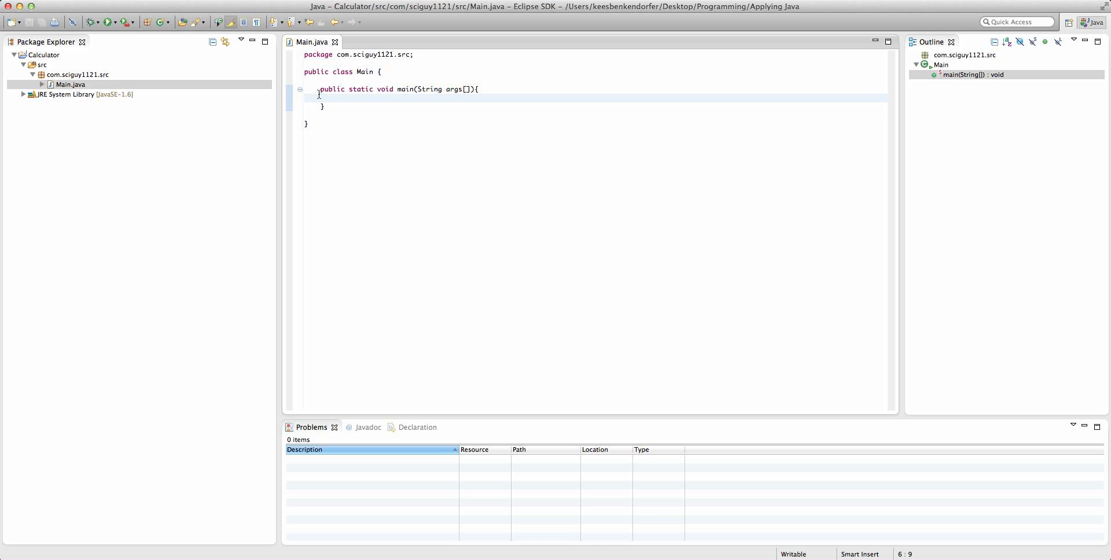
{"action": "mouse_move", "coordinate": [381, 89]}
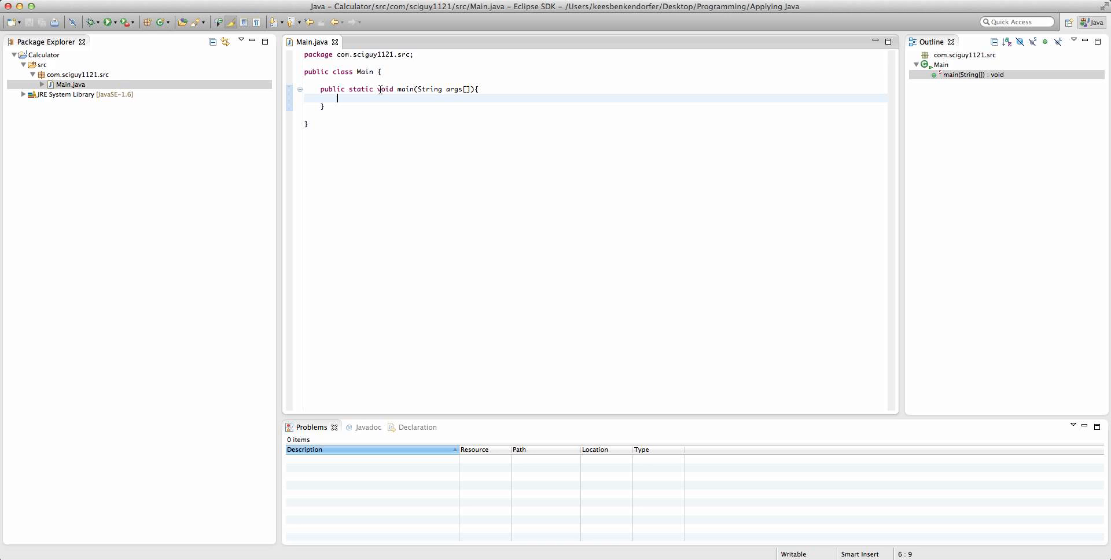
- Add System.out.println("Hello, World!") to main and run Main to see the output
{"action": "type", "text": "Sy"}
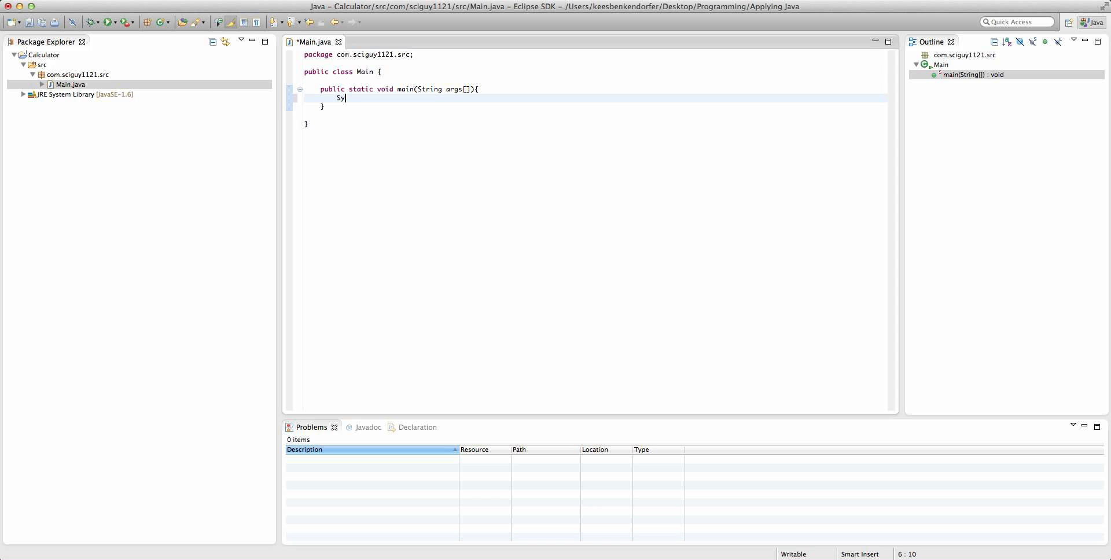
{"action": "type", "text": "stem.out."}
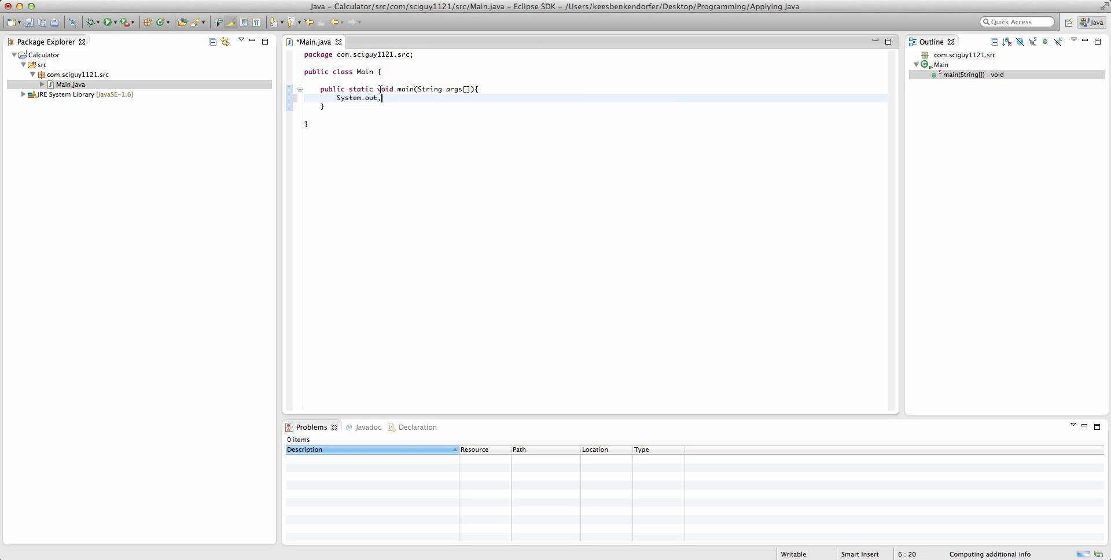
{"action": "type", "text": "println(\"\");"}
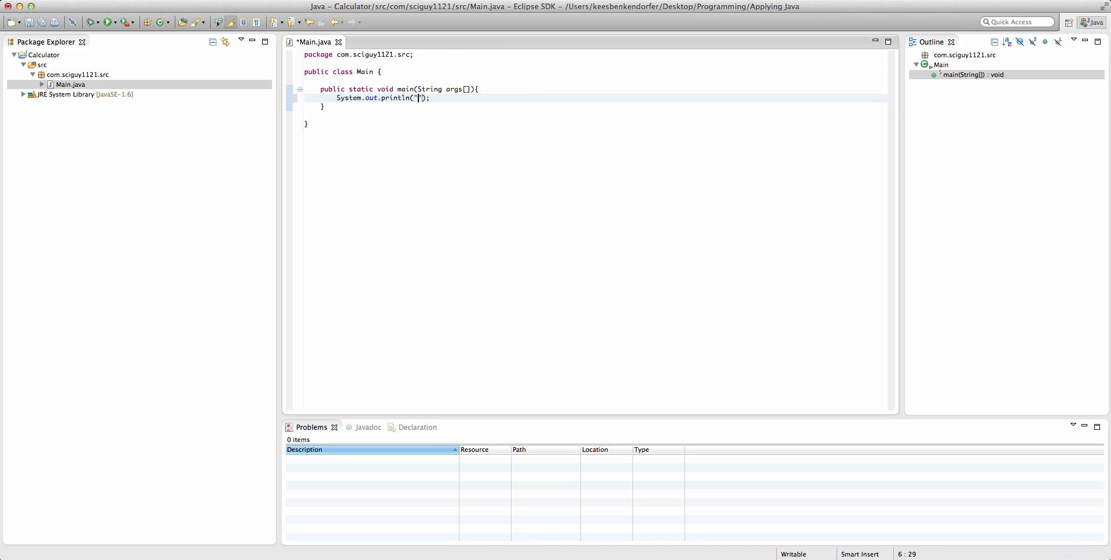
{"action": "type", "text": "Hello, World!"}
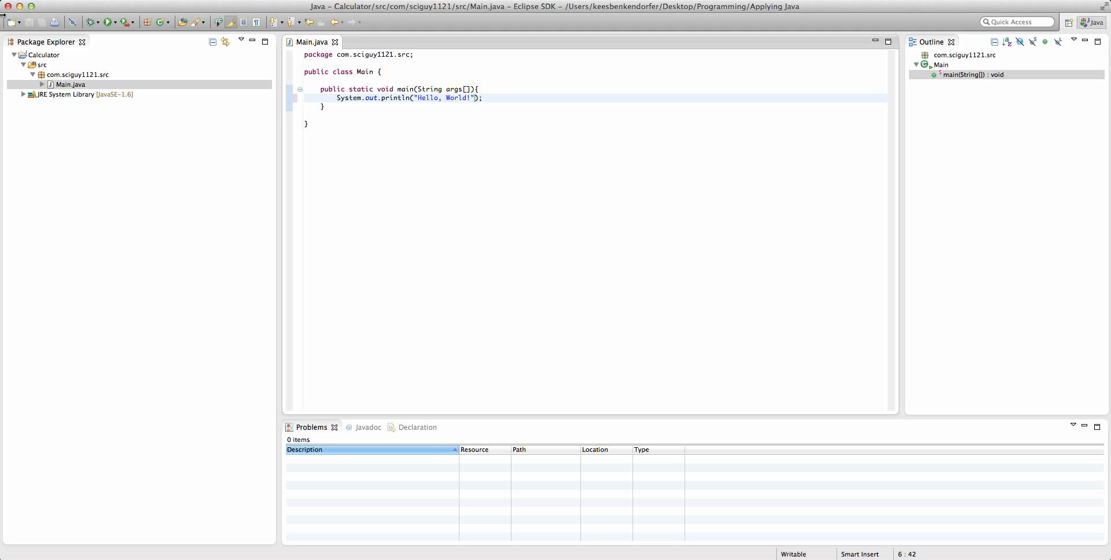
{"action": "mouse_move", "coordinate": [361, 171]}
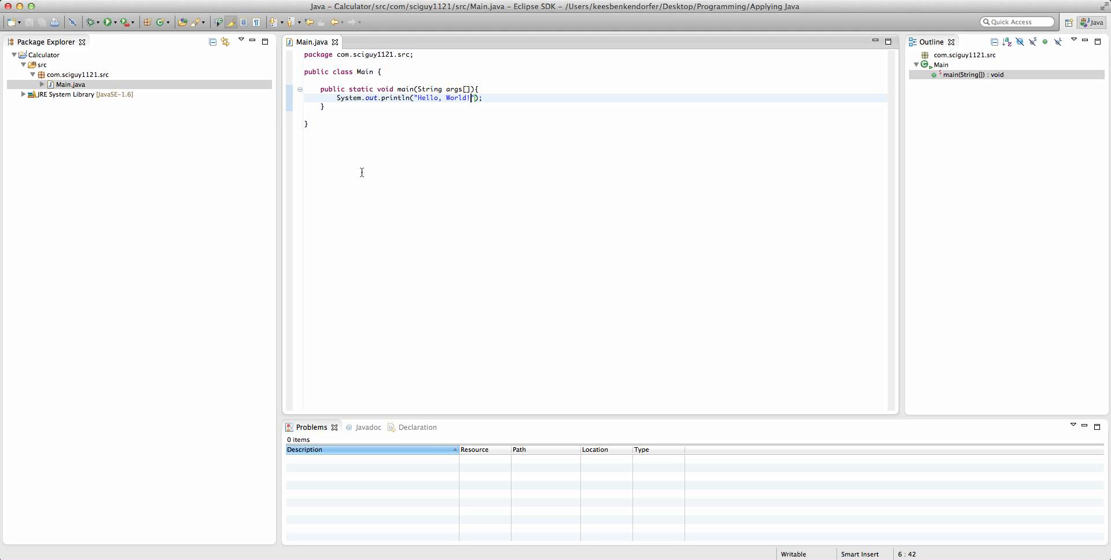
{"action": "left_click", "coordinate": [93, 22]}
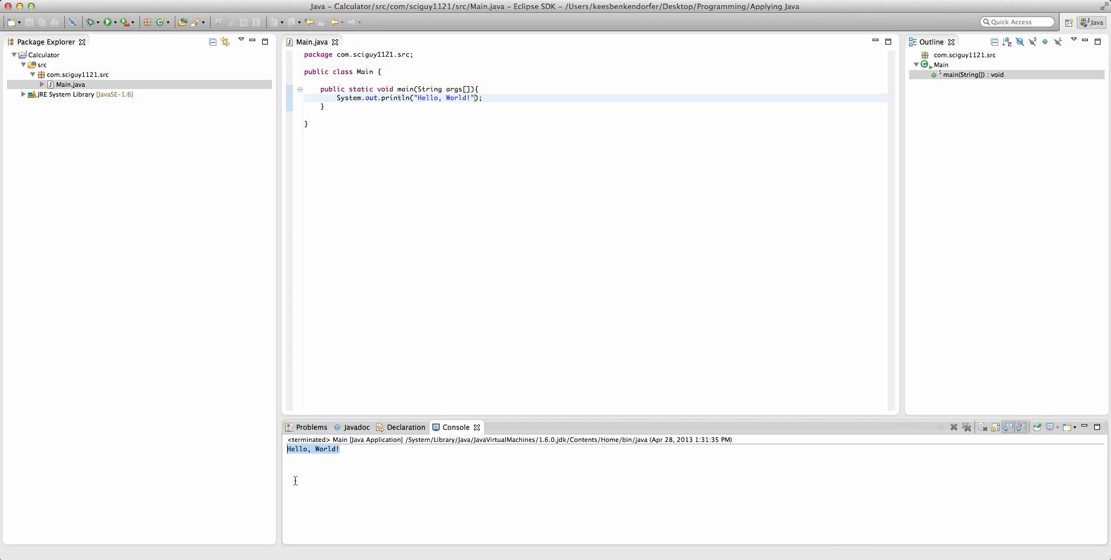
{"action": "left_click", "coordinate": [337, 97]}
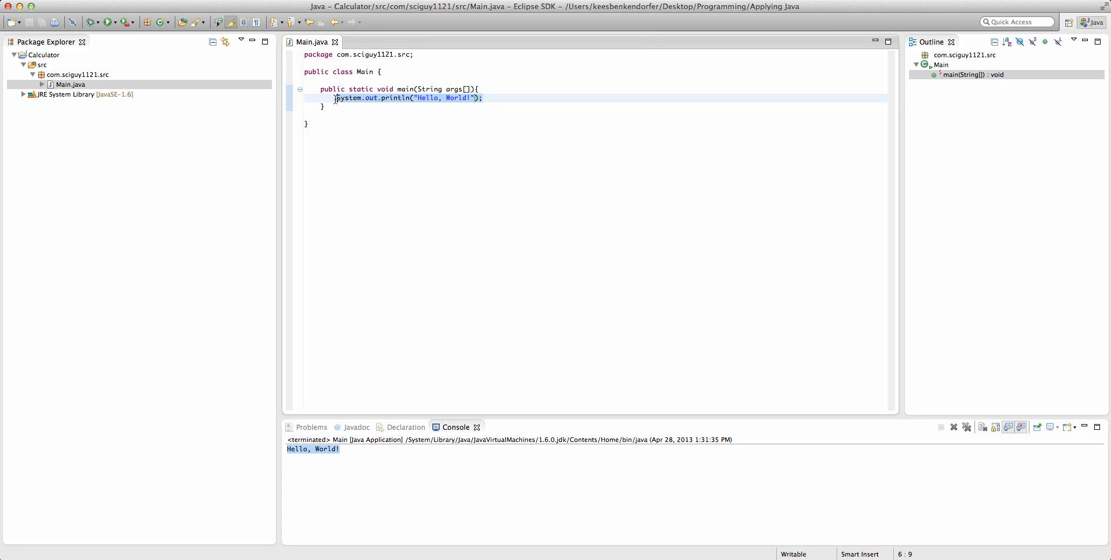
- Delete the Hello World println statement, leaving main's body empty
{"action": "key", "text": "Delete"}
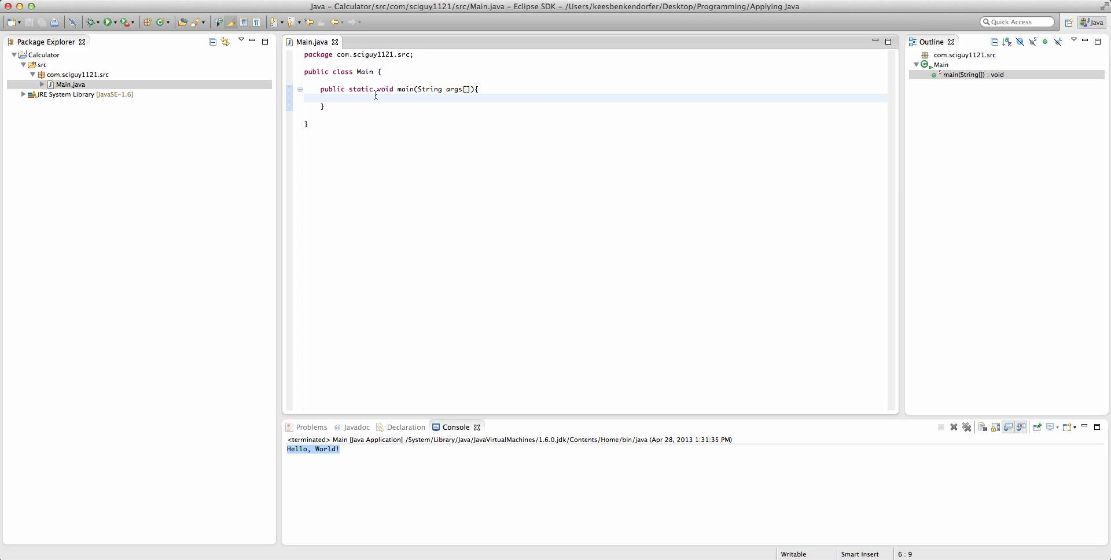
{"action": "mouse_move", "coordinate": [406, 465]}
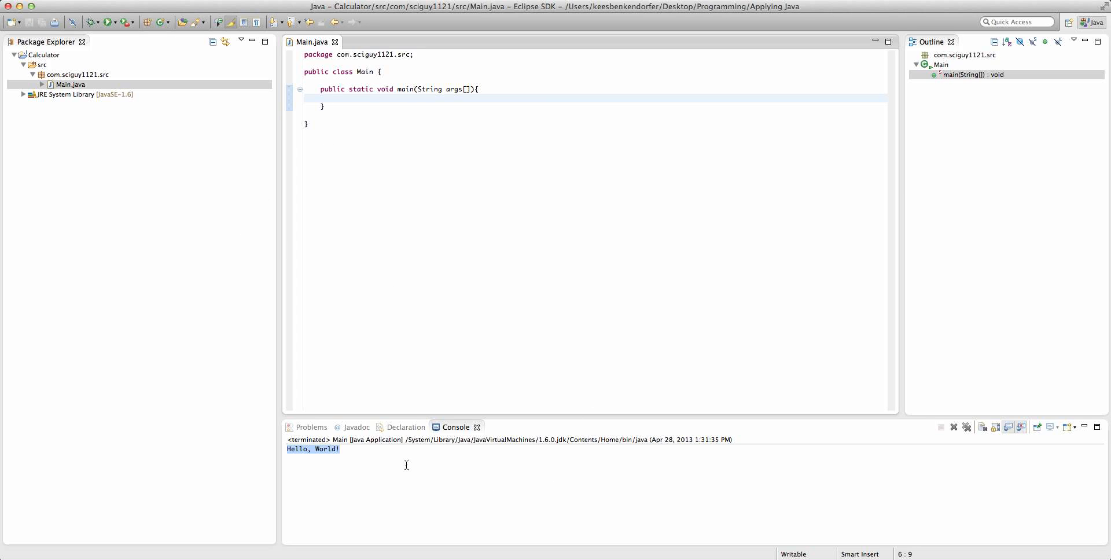
{"action": "left_click", "coordinate": [337, 98]}
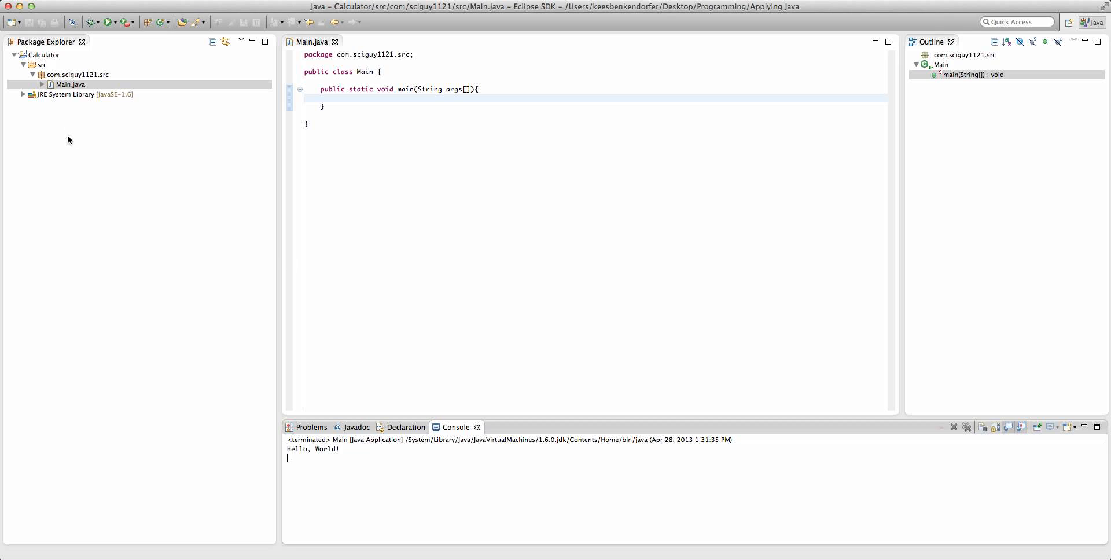
{"action": "mouse_move", "coordinate": [66, 85]}
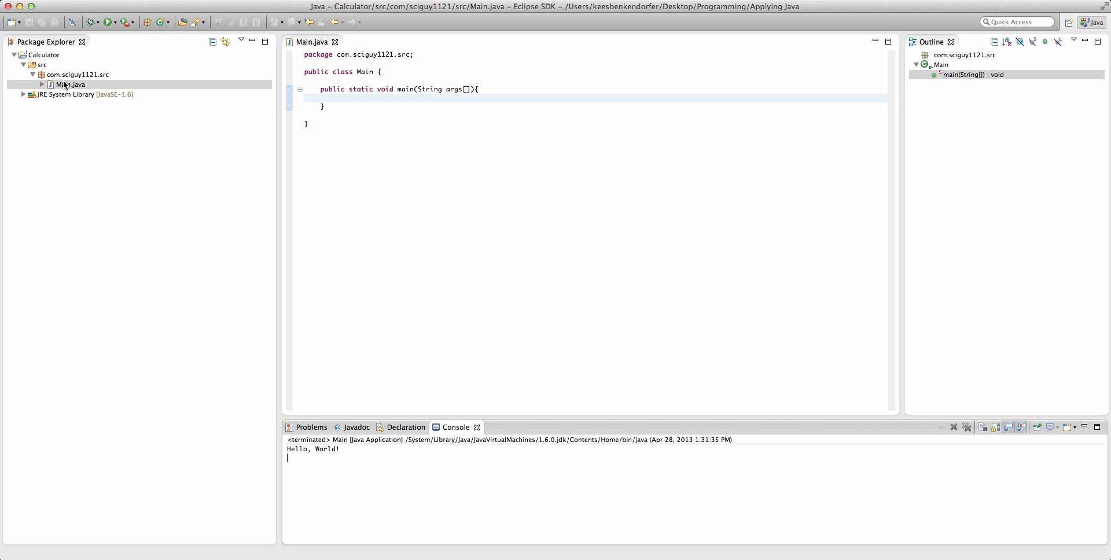
{"action": "mouse_move", "coordinate": [376, 106]}
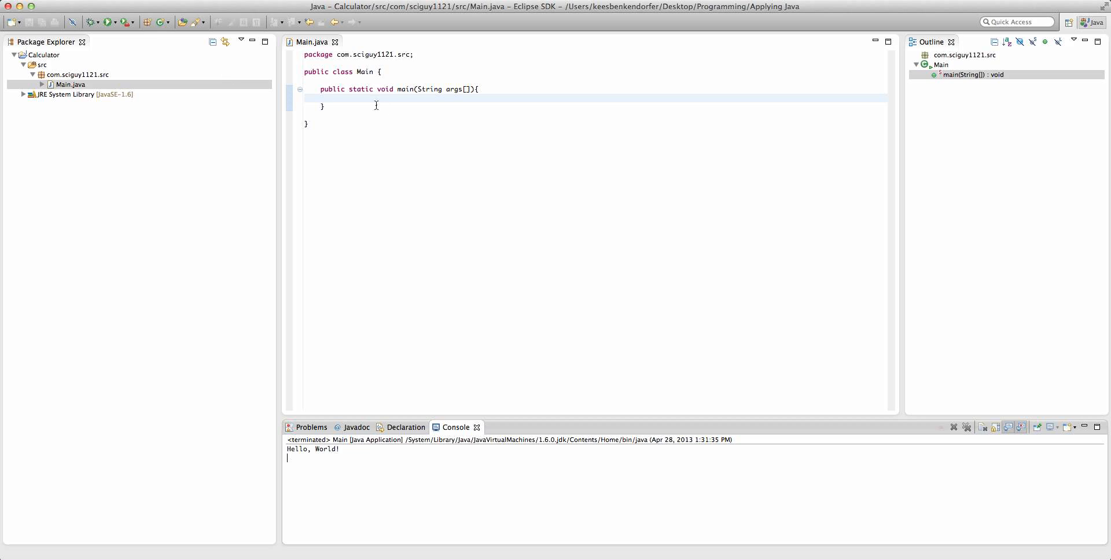
{"action": "left_click", "coordinate": [337, 97]}
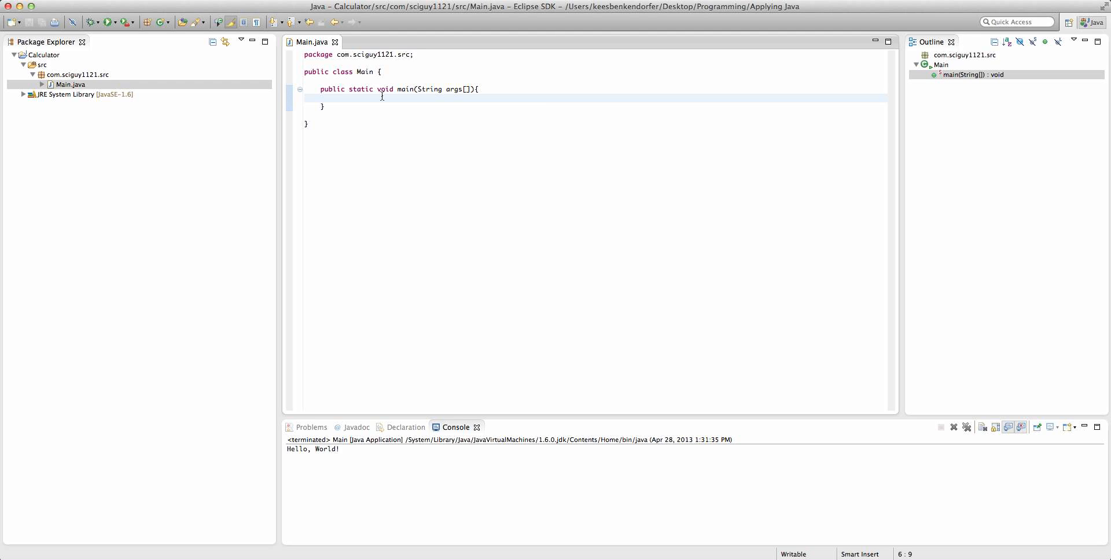
{"action": "mouse_move", "coordinate": [341, 453]}
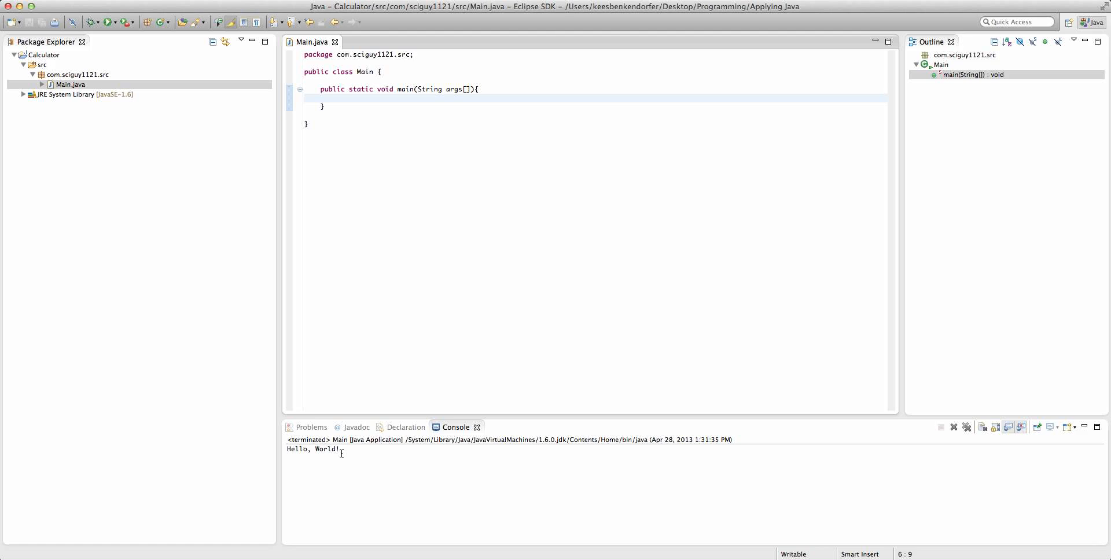
{"action": "mouse_move", "coordinate": [395, 244]}
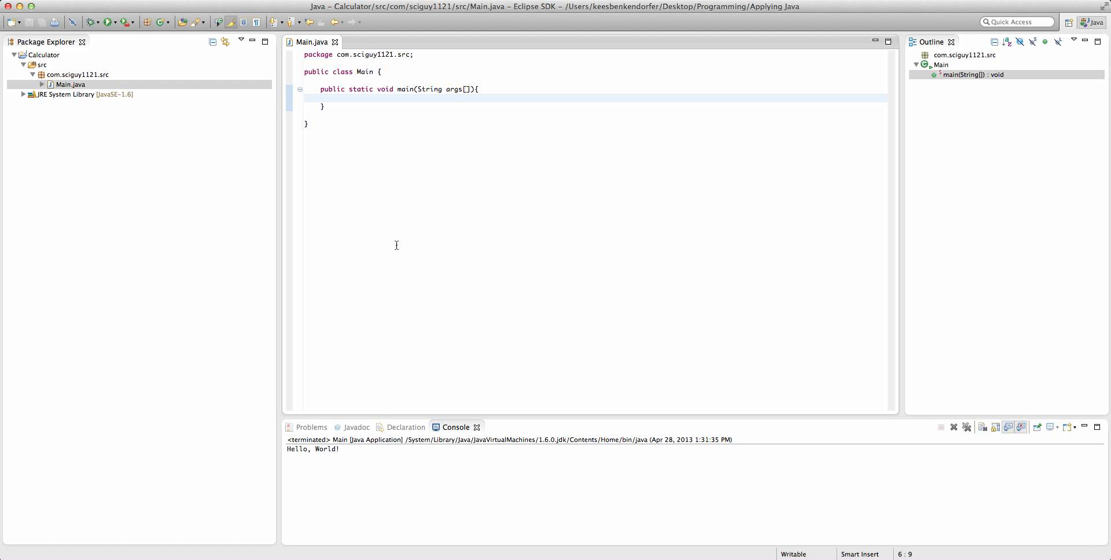
- Make main's first statement System.out.println("Input Operation:"), followed by a new line
{"action": "left_click", "coordinate": [338, 97]}
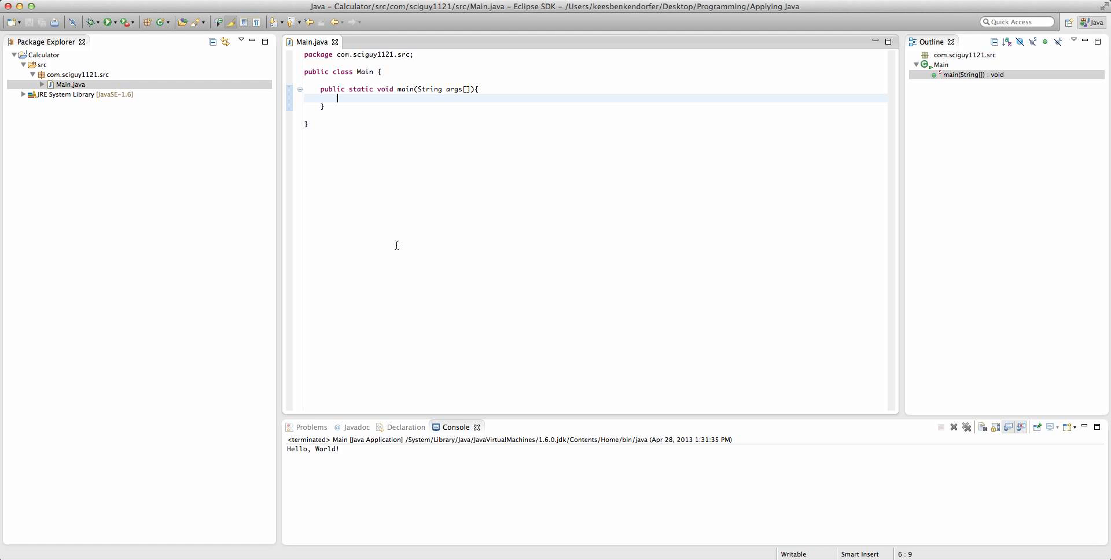
{"action": "type", "text": "System."}
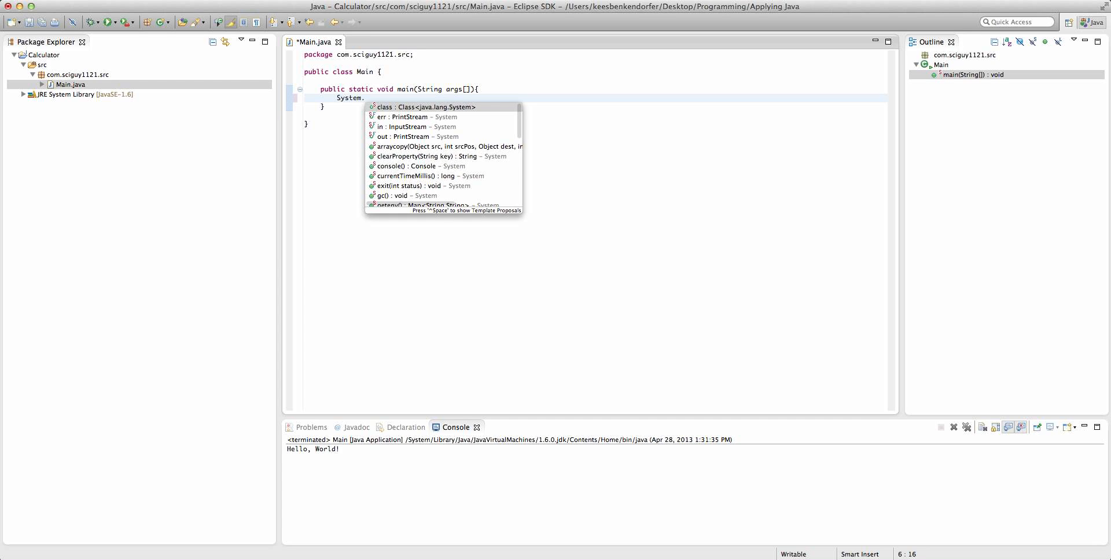
{"action": "type", "text": "out.println();"}
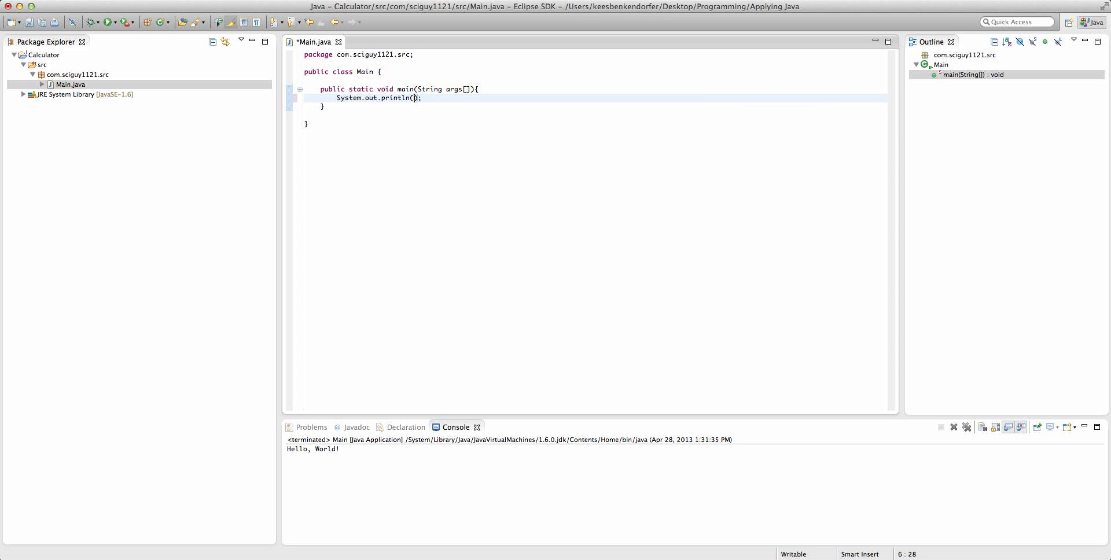
{"action": "type", "text": "\"Input\""}
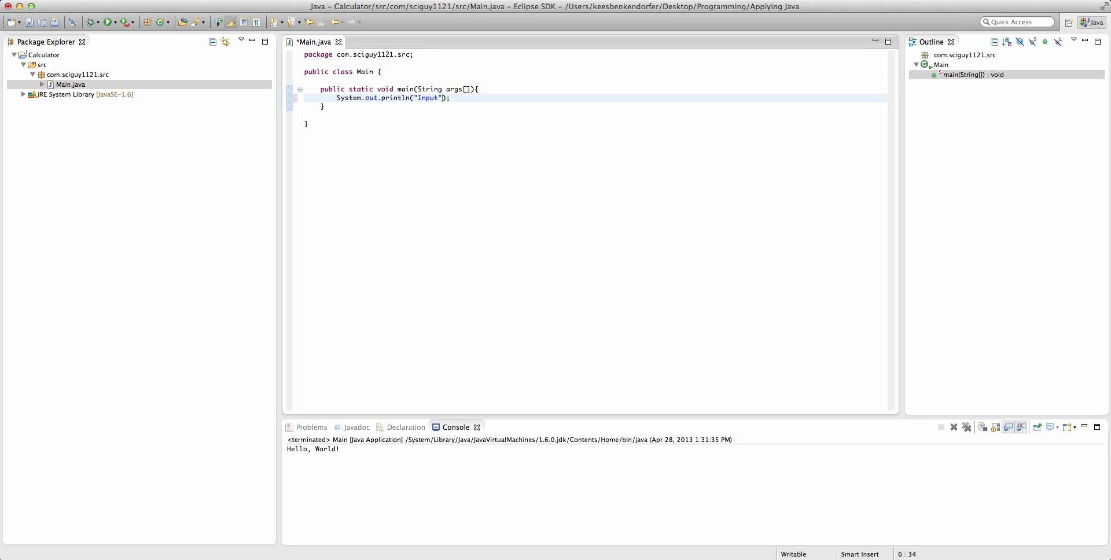
{"action": "type", "text": "Operation:"}
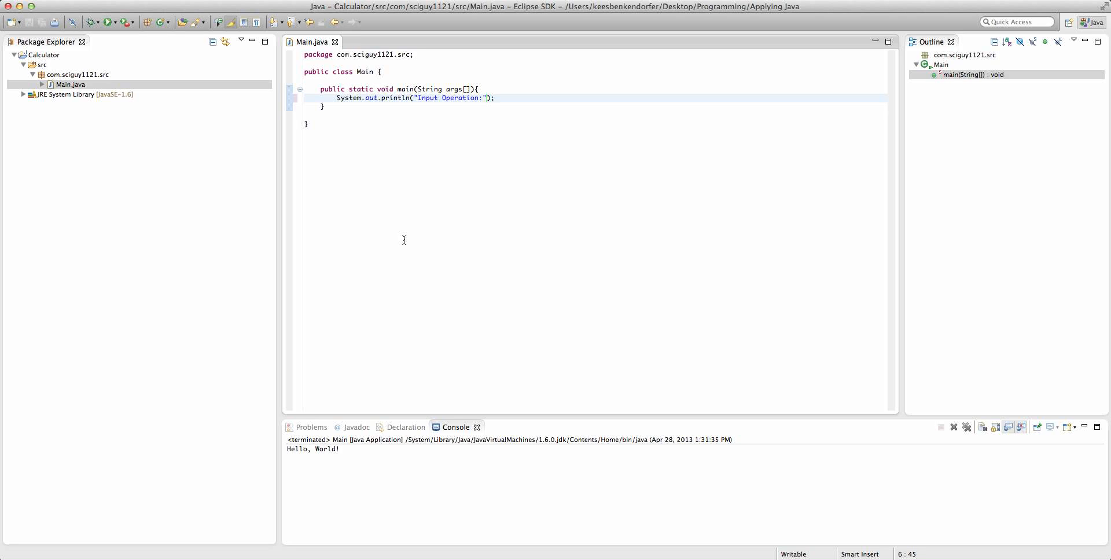
{"action": "key", "text": "Return"}
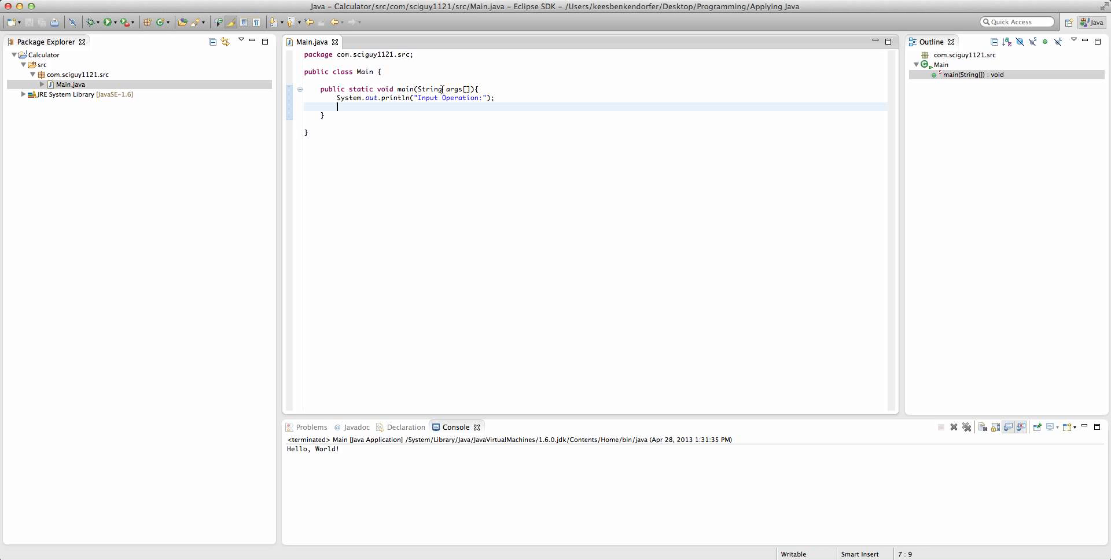
- Add Scanner input = new Scanner(System.in) and import java.util.Scanner via the quick fix
{"action": "type", "text": "S"}
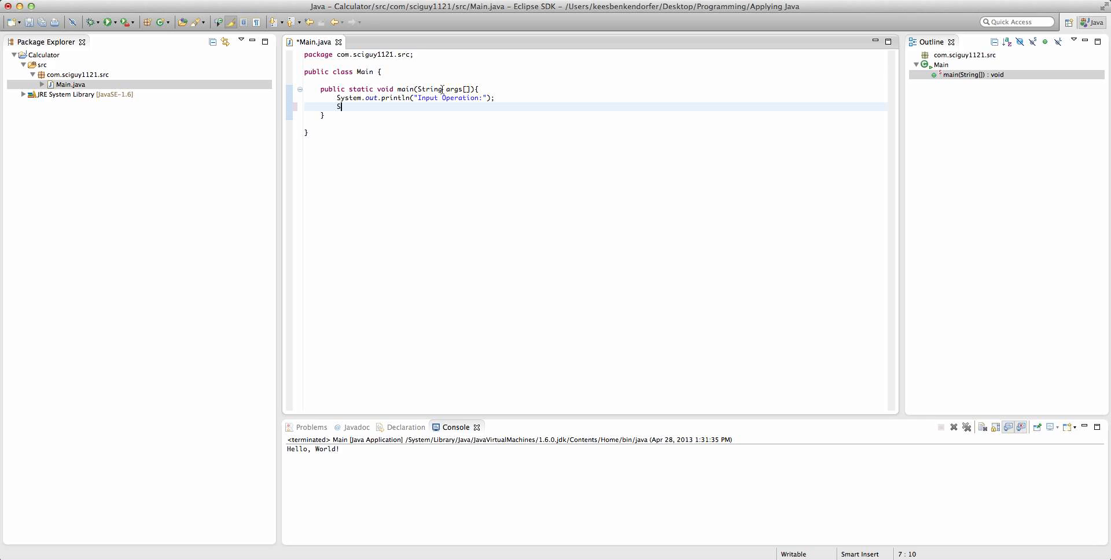
{"action": "type", "text": "canner input"}
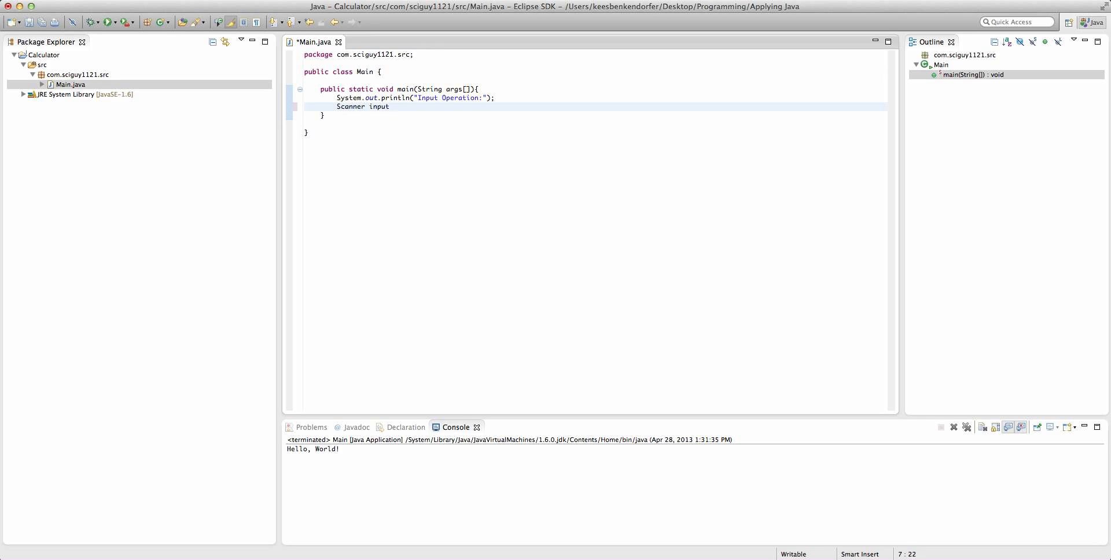
{"action": "type", "text": "= new Scan"}
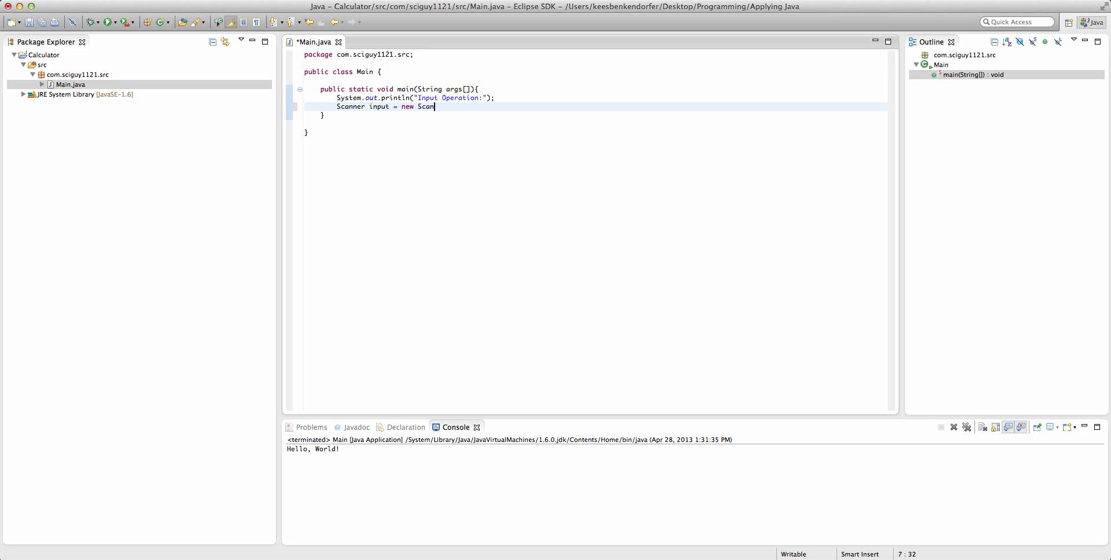
{"action": "type", "text": "ner();"}
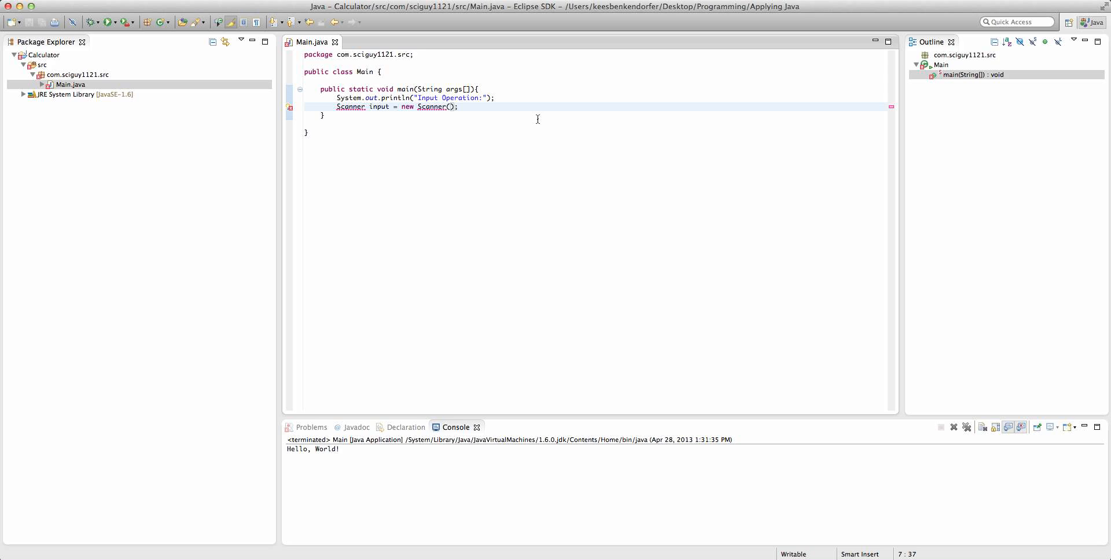
{"action": "type", "text": "System."}
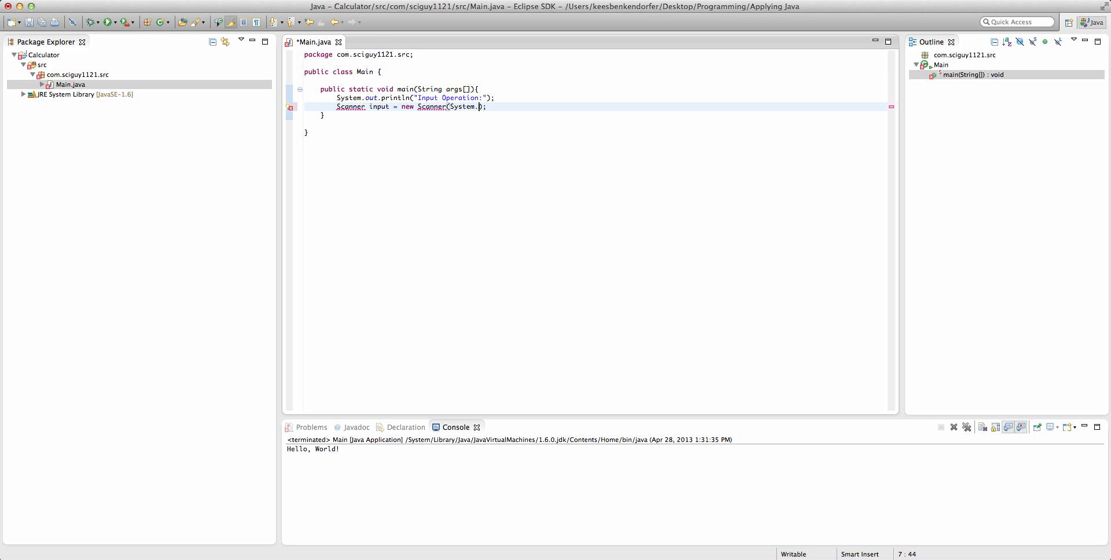
{"action": "type", "text": "in"}
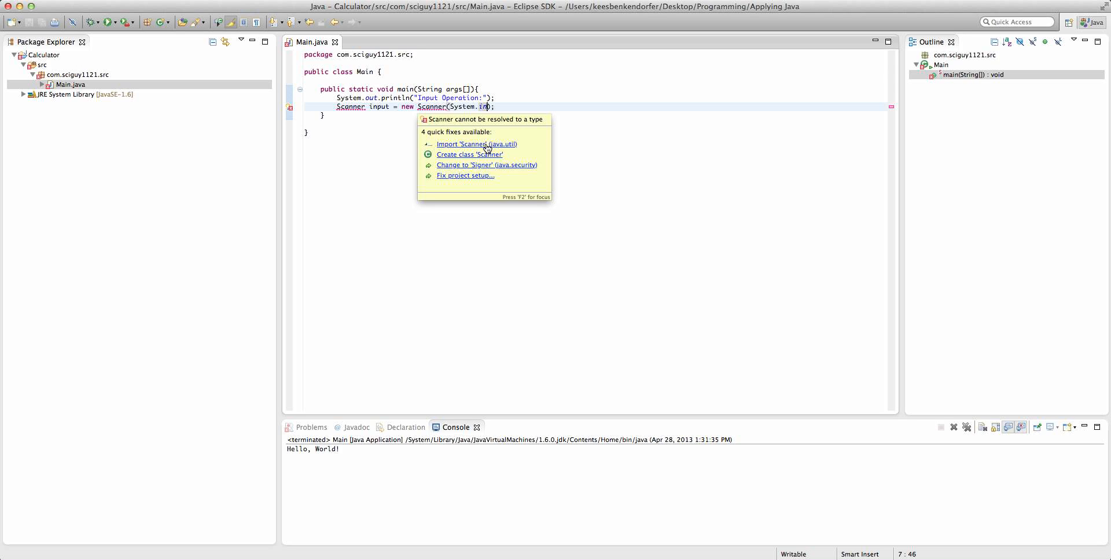
{"action": "left_click", "coordinate": [476, 143]}
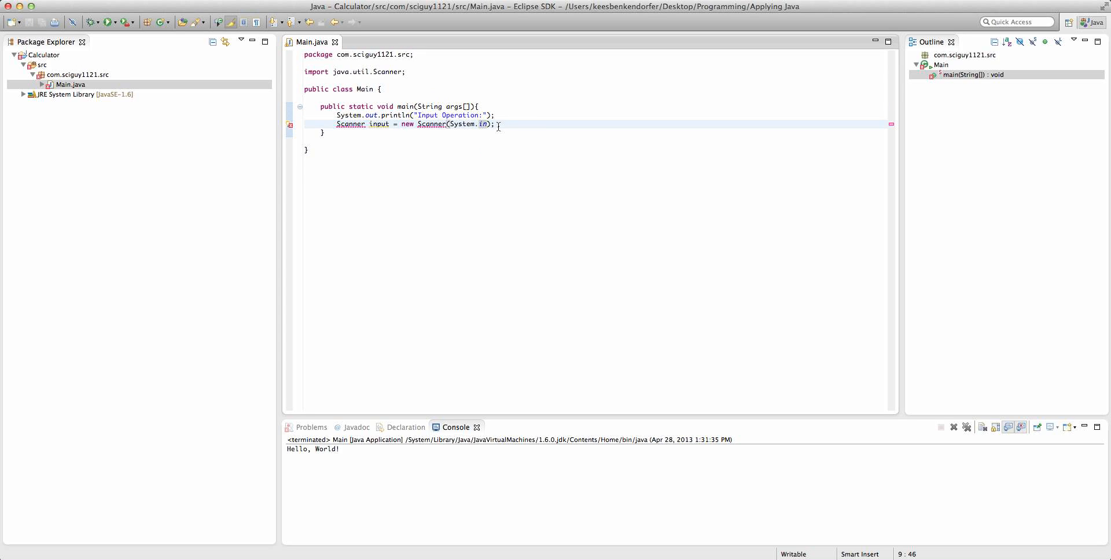
{"action": "key", "text": "Return"}
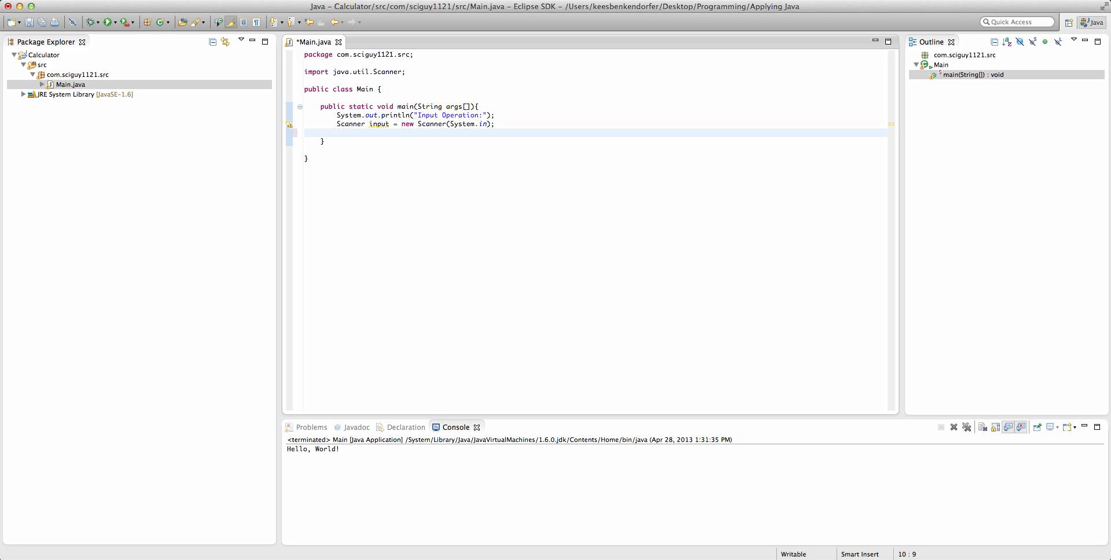
- Read String in = input.next(), print it with System.out.println(in), and run Main
{"action": "type", "text": "String in"}
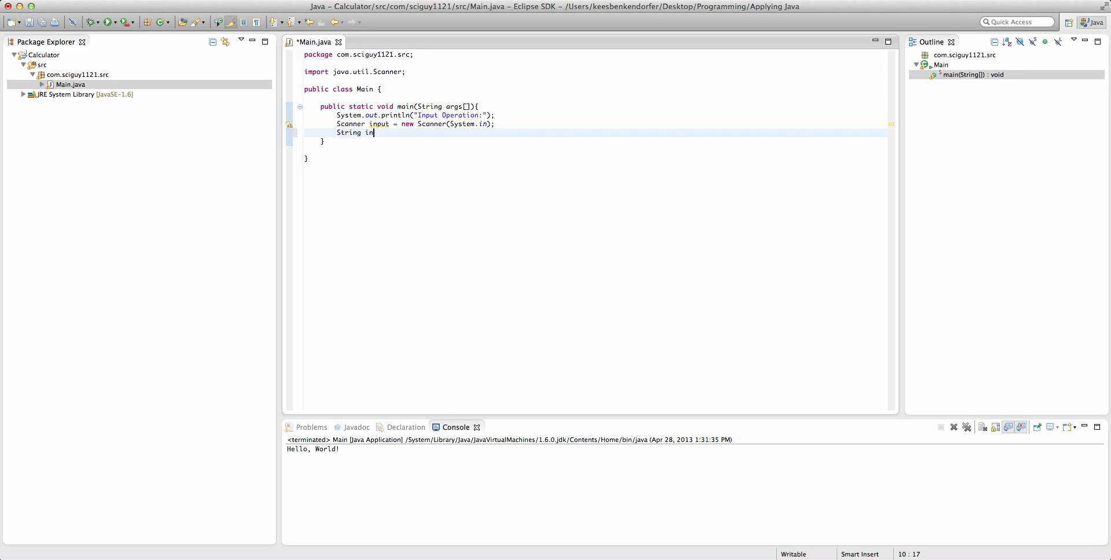
{"action": "type", "text": "= input.next();"}
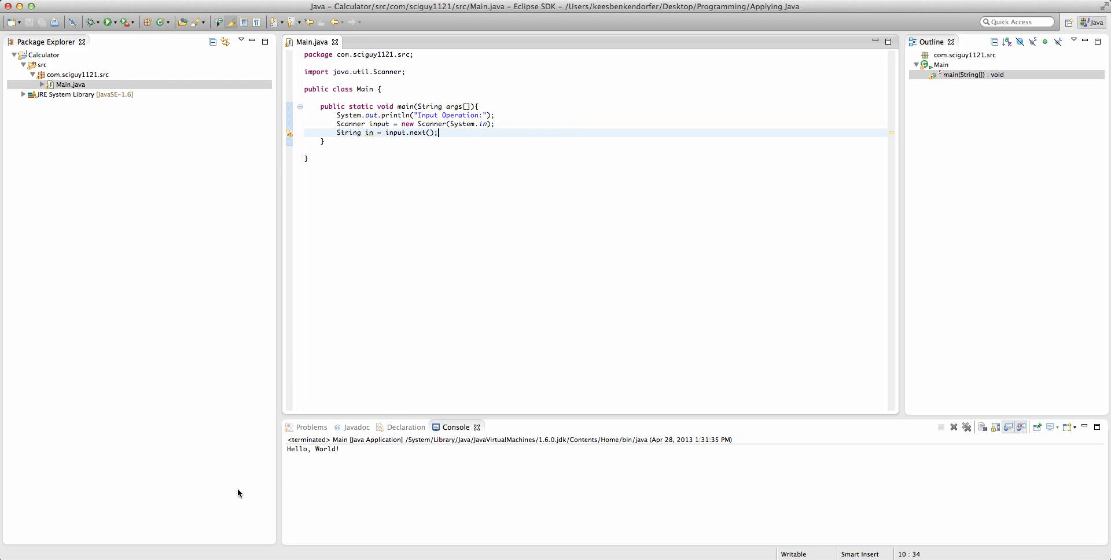
{"action": "mouse_move", "coordinate": [355, 449]}
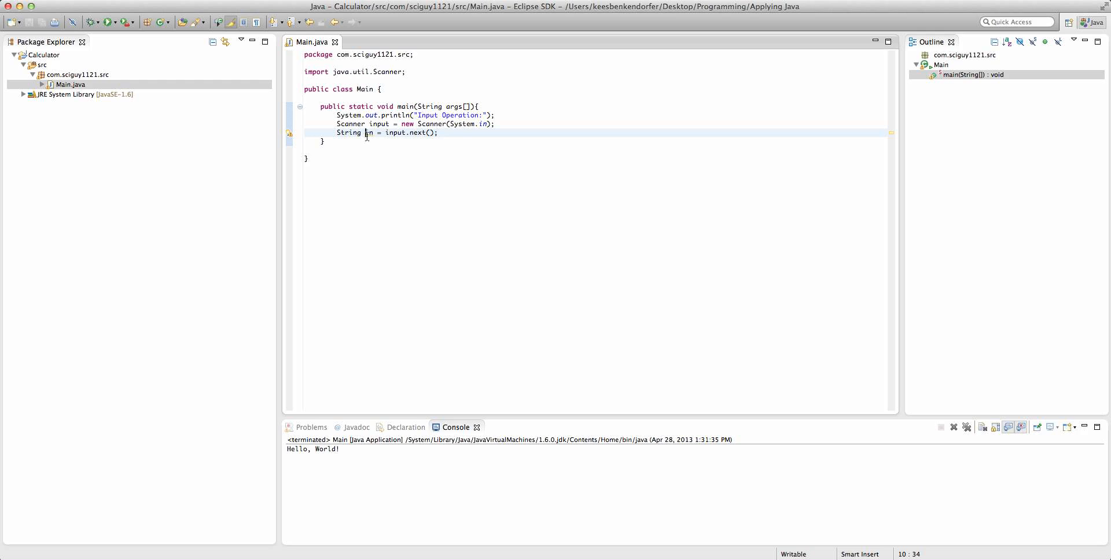
{"action": "key", "text": "Return"}
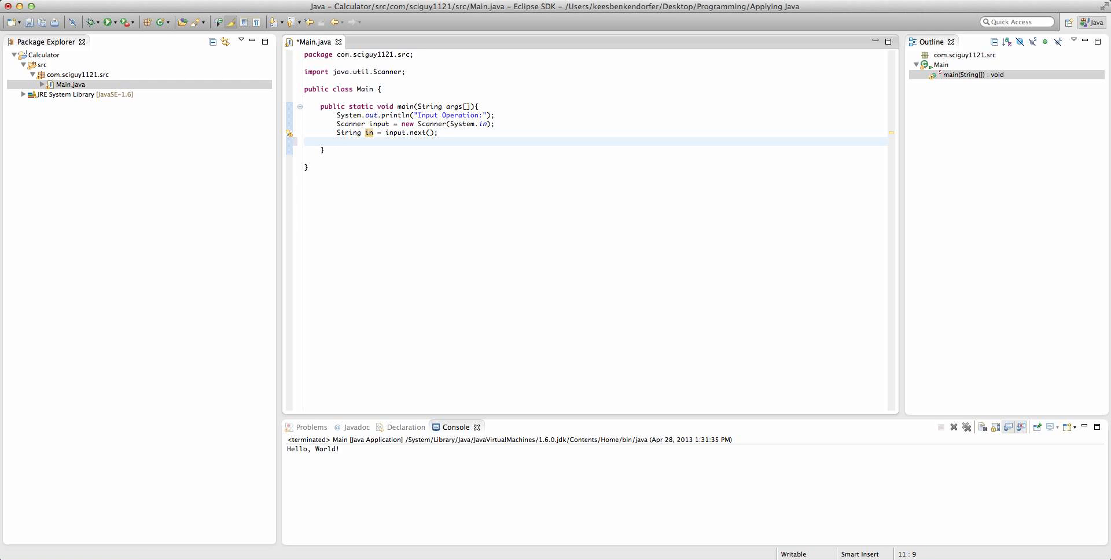
{"action": "type", "text": "System.out.println(in);"}
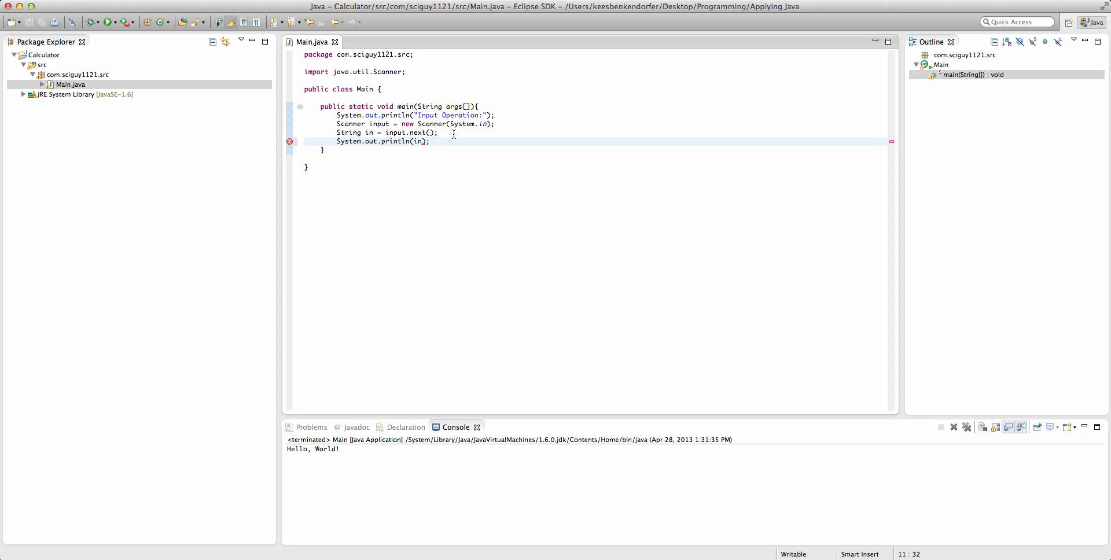
{"action": "left_click", "coordinate": [101, 22]}
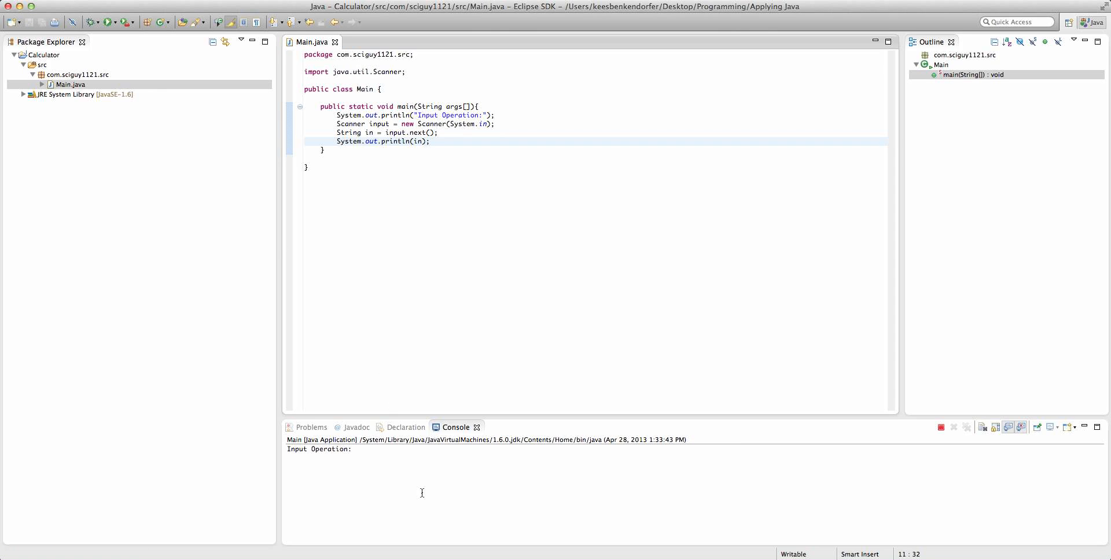
- Enter 5 in the console so the program echoes it, then select the package
{"action": "type", "text": "5"}
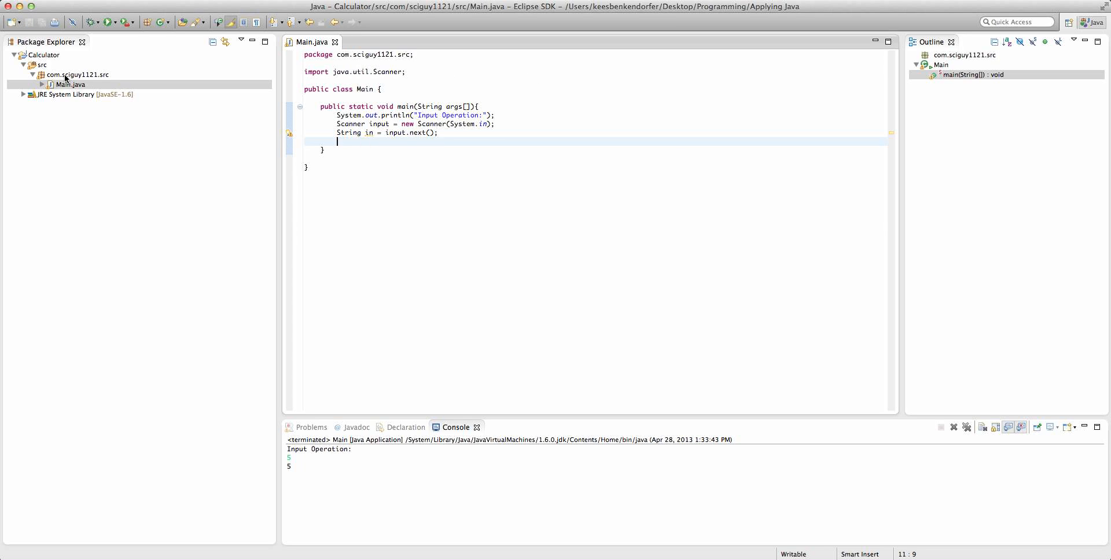
{"action": "left_click", "coordinate": [78, 74]}
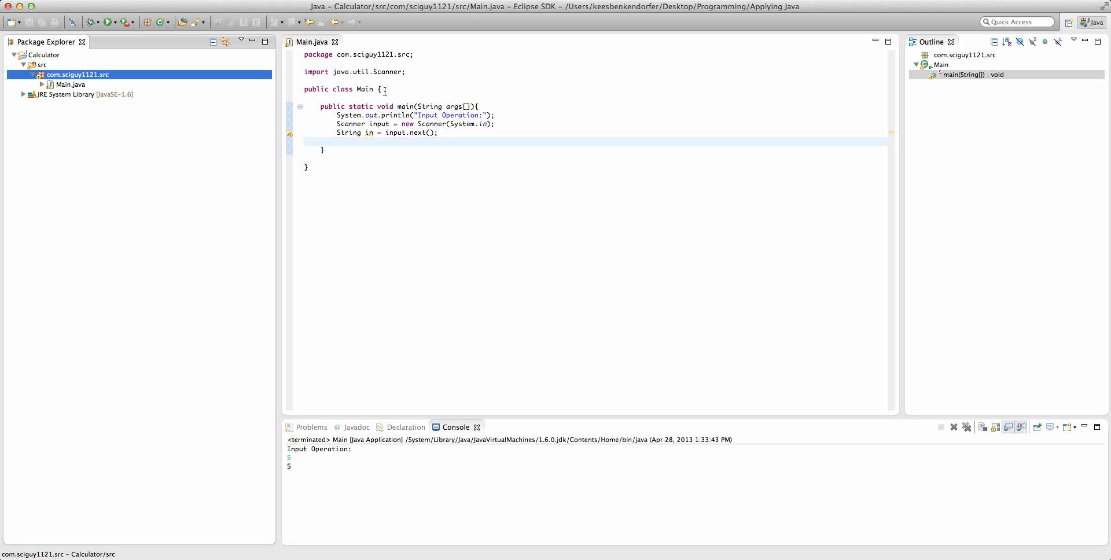
{"action": "mouse_move", "coordinate": [380, 124]}
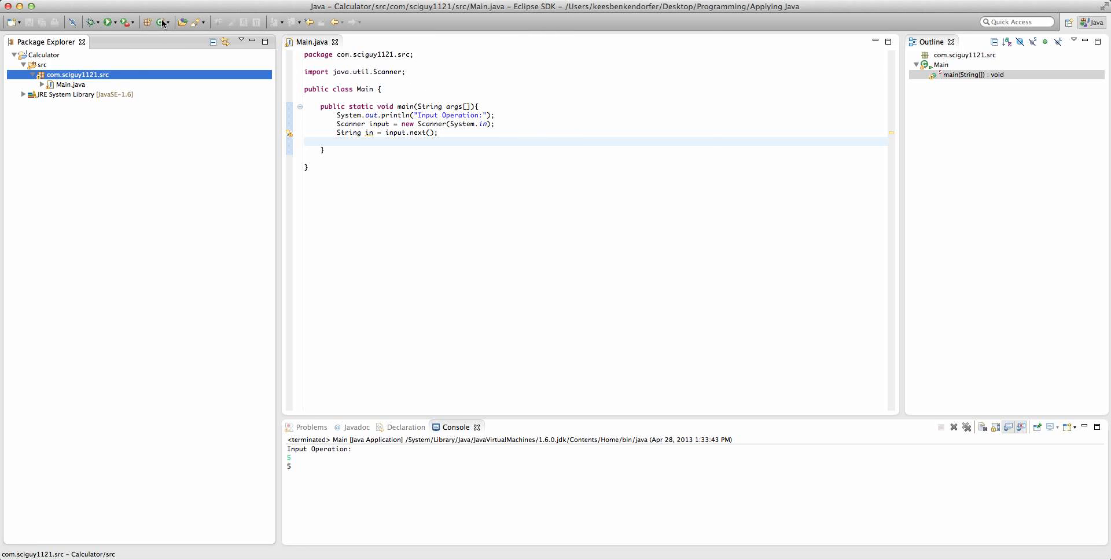
- Create the Calculator class in com.sciguy1121.src and place the cursor in its body
{"action": "left_click", "coordinate": [158, 22]}
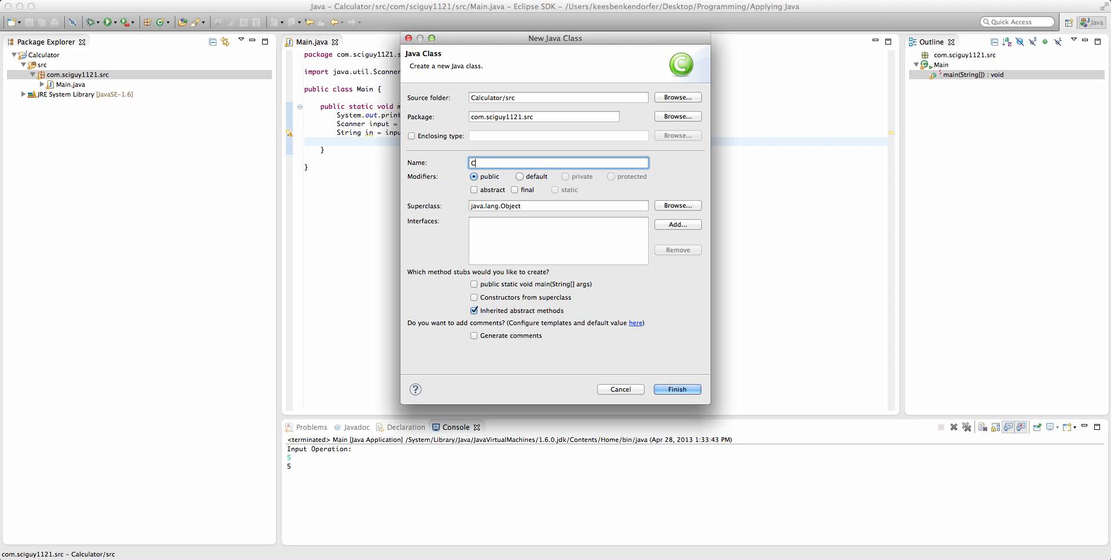
{"action": "left_click", "coordinate": [675, 388]}
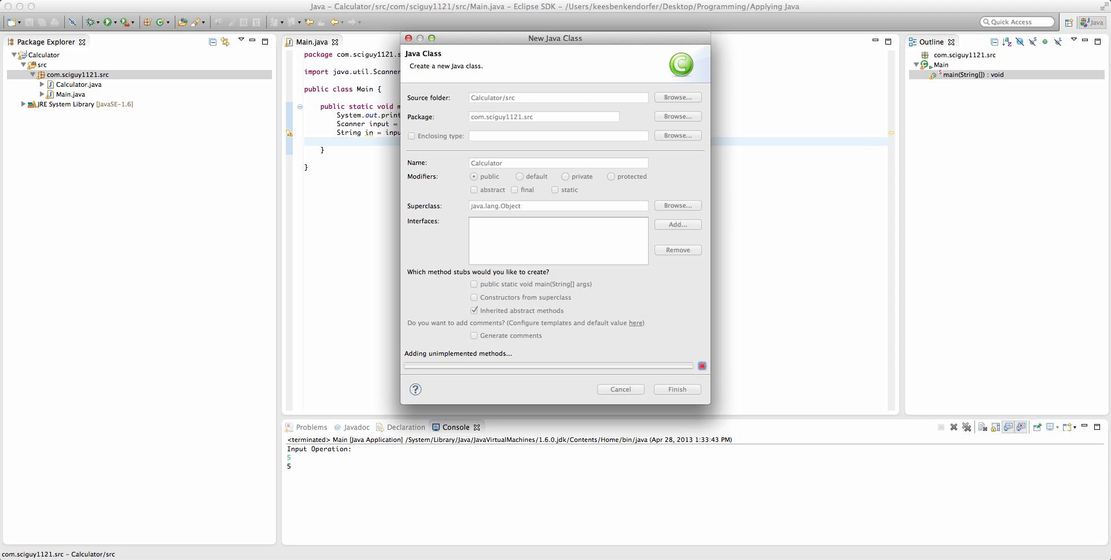
{"action": "left_click", "coordinate": [675, 389]}
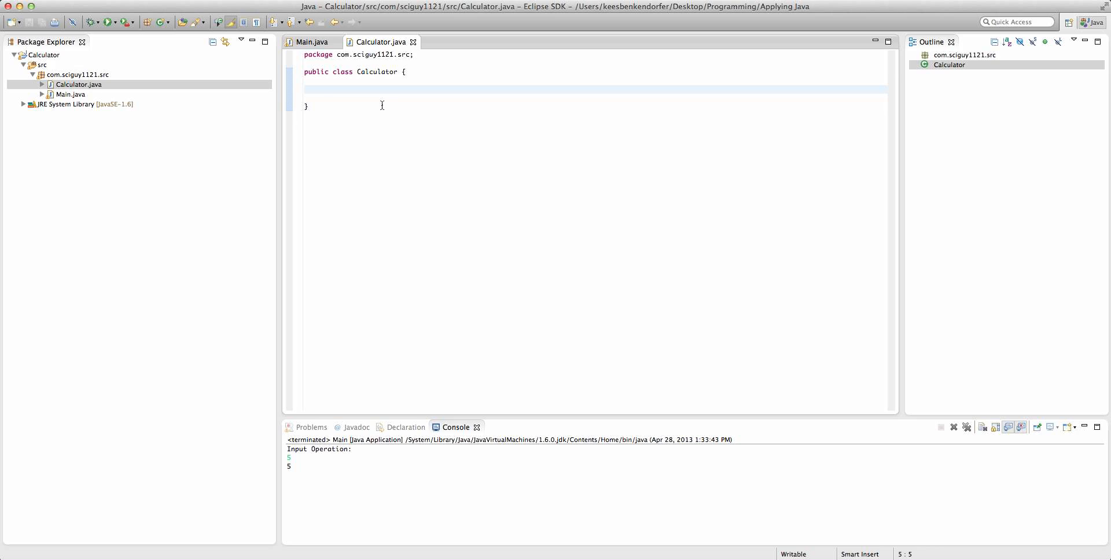
- Declare an empty public void parseString(String input) method in Calculator, then return to Main.java
{"action": "type", "text": "public"}
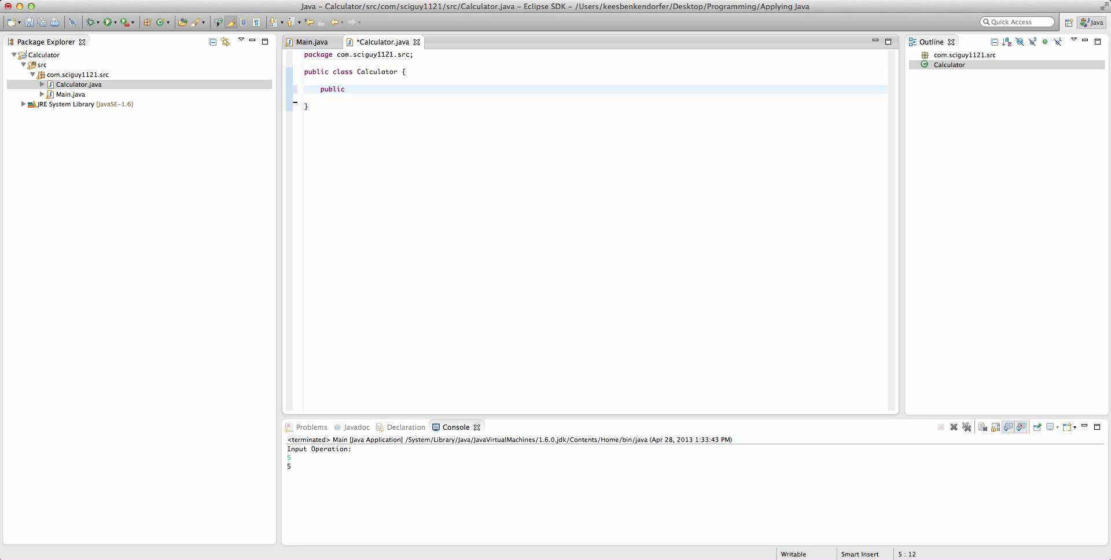
{"action": "type", "text": "void parseS"}
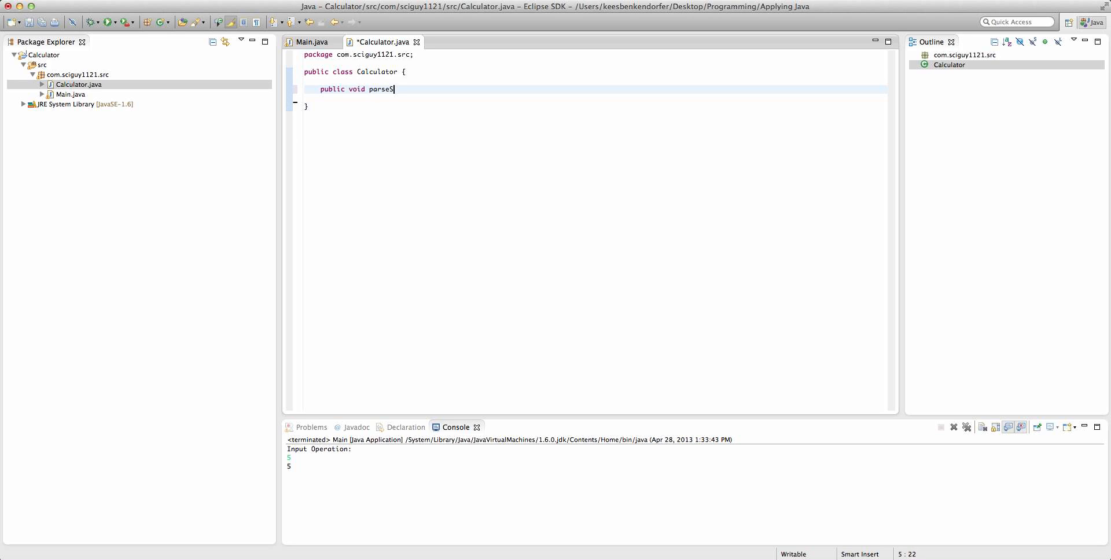
{"action": "type", "text": "tring()"}
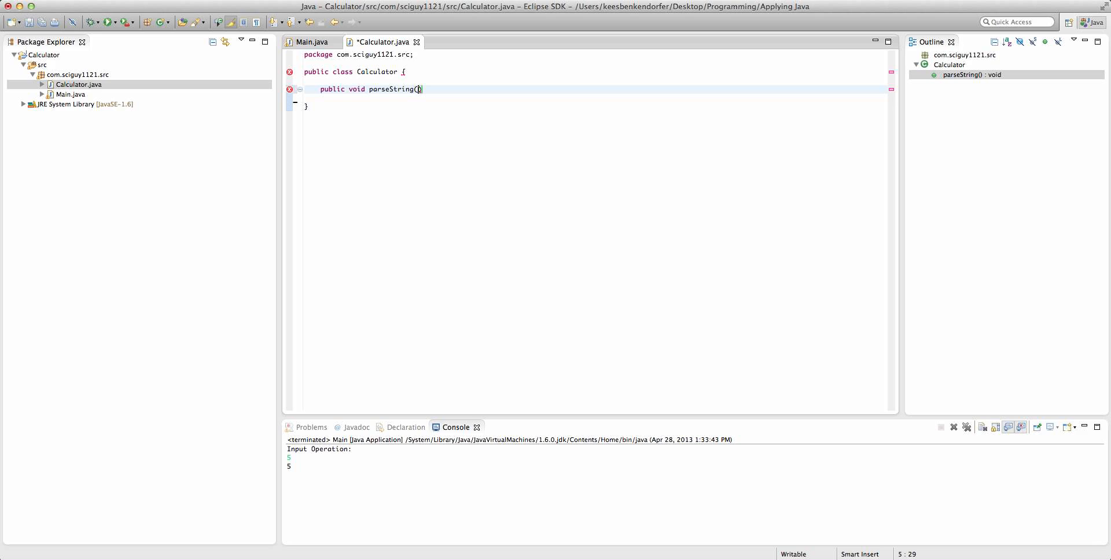
{"action": "type", "text": "String in"}
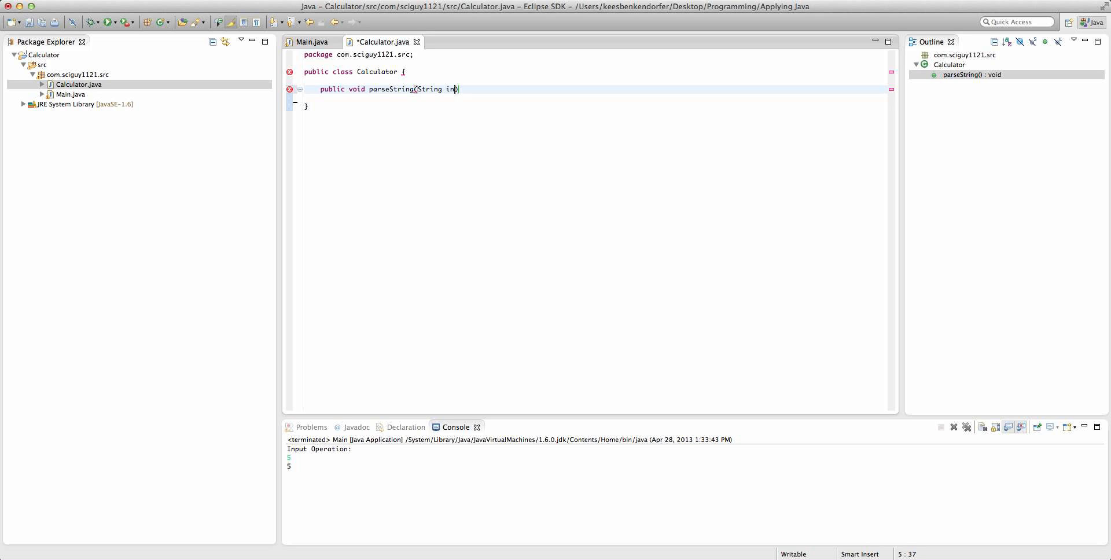
{"action": "type", "text": "put){"}
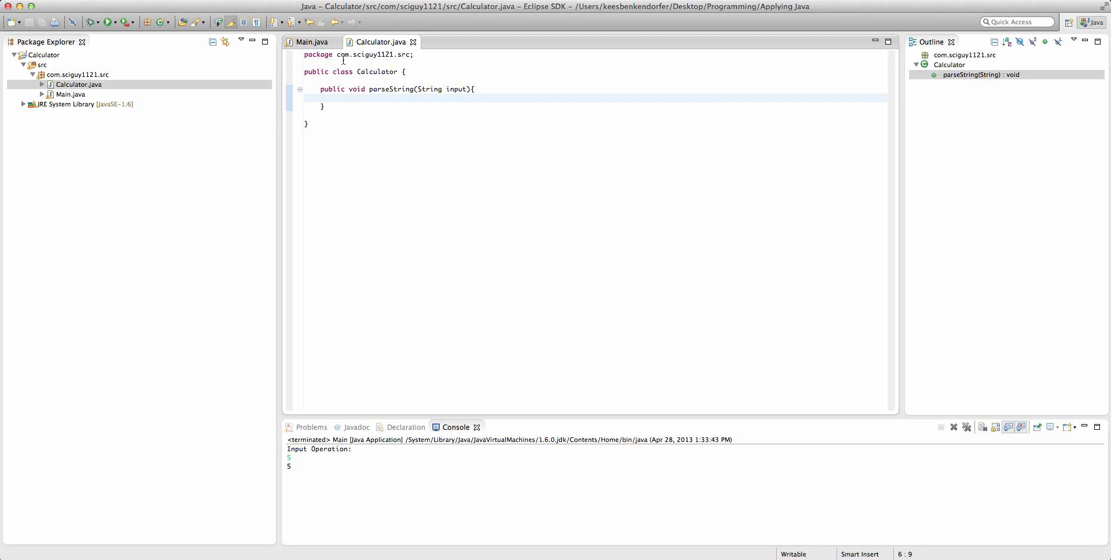
{"action": "left_click", "coordinate": [310, 42]}
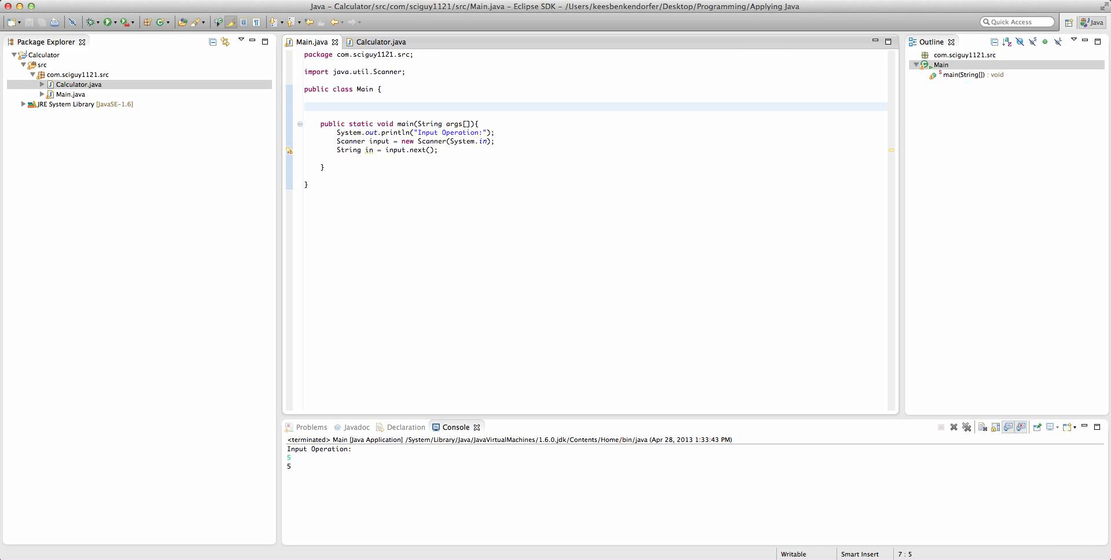
- Add a 'Calculator calc = new Calculator()' field to Main and start typing 'calc.'
{"action": "type", "text": "Calculator"}
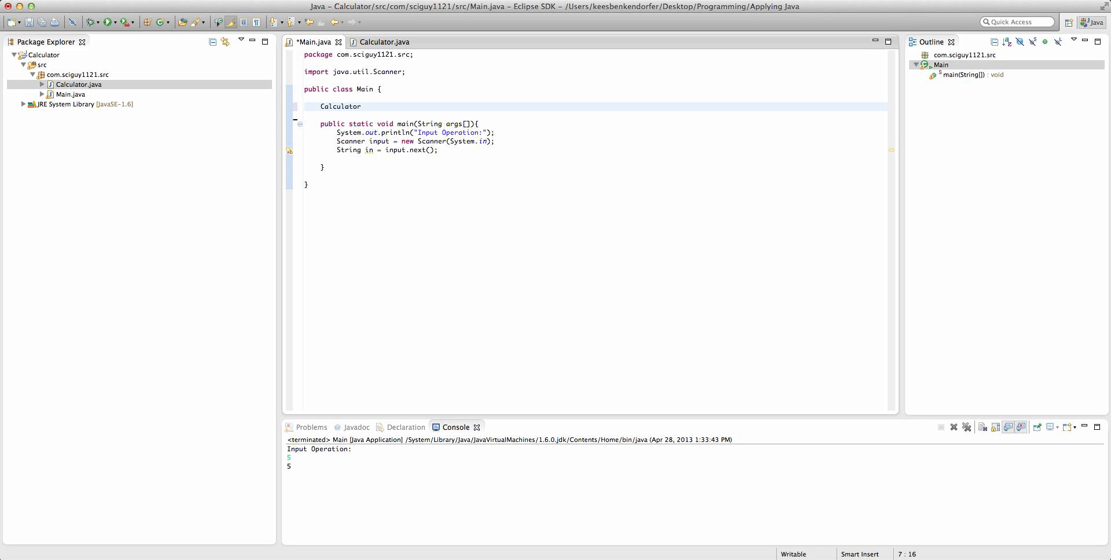
{"action": "type", "text": "calc = new"}
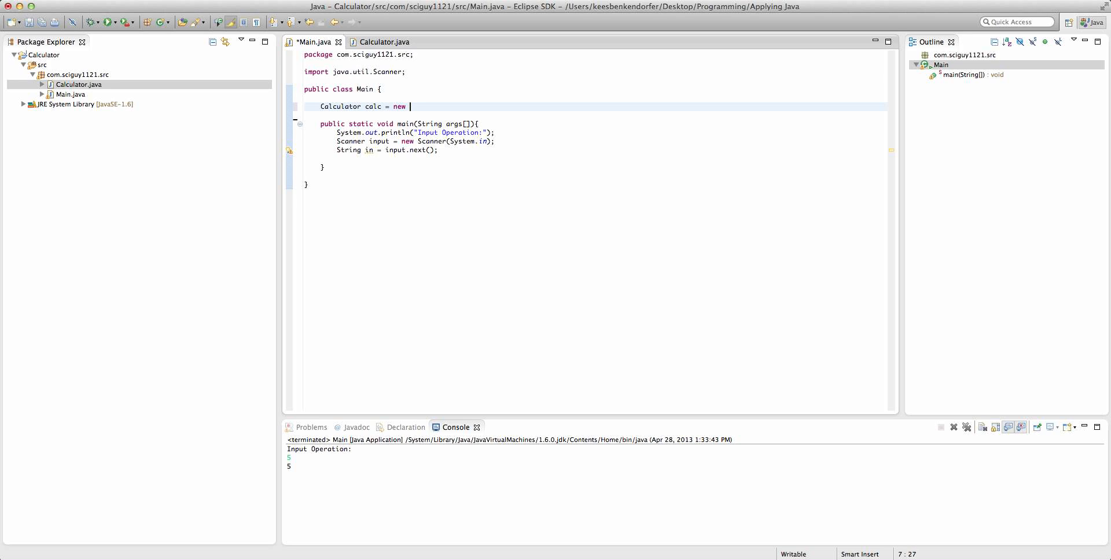
{"action": "type", "text": "Calculator();"}
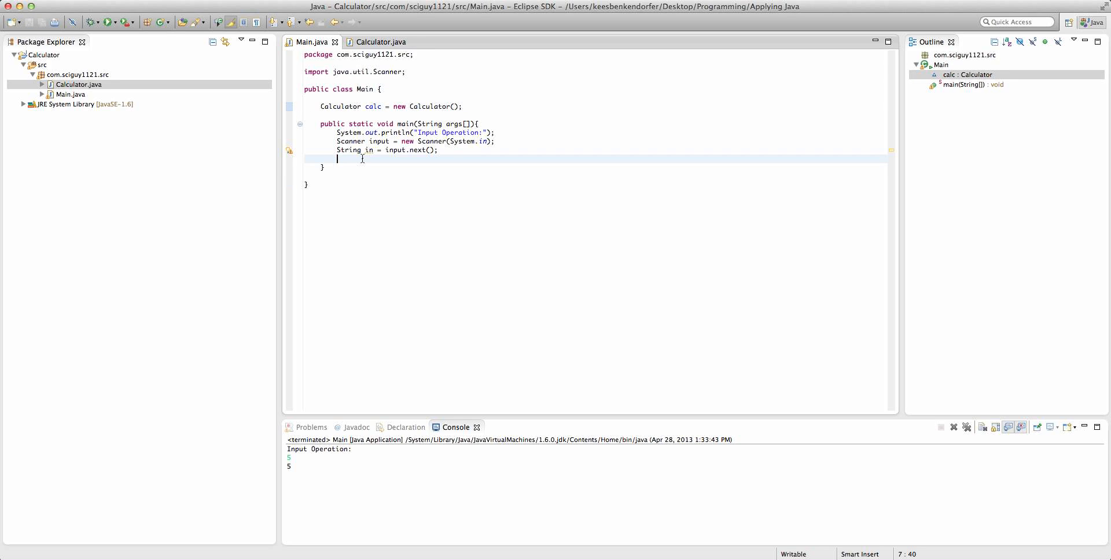
{"action": "type", "text": "calc."}
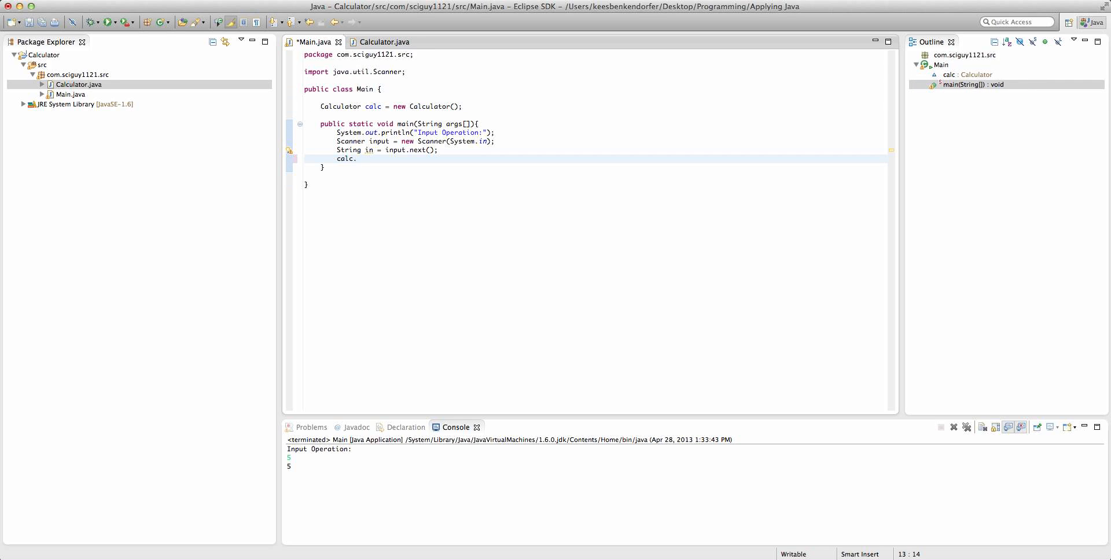
{"action": "key", "text": "Backspace"}
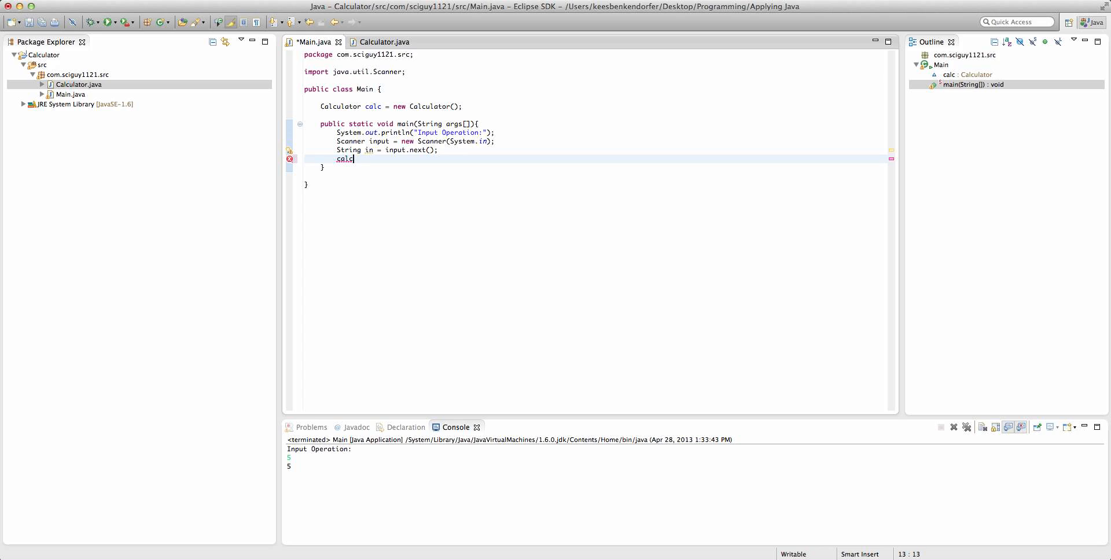
{"action": "type", "text": "."}
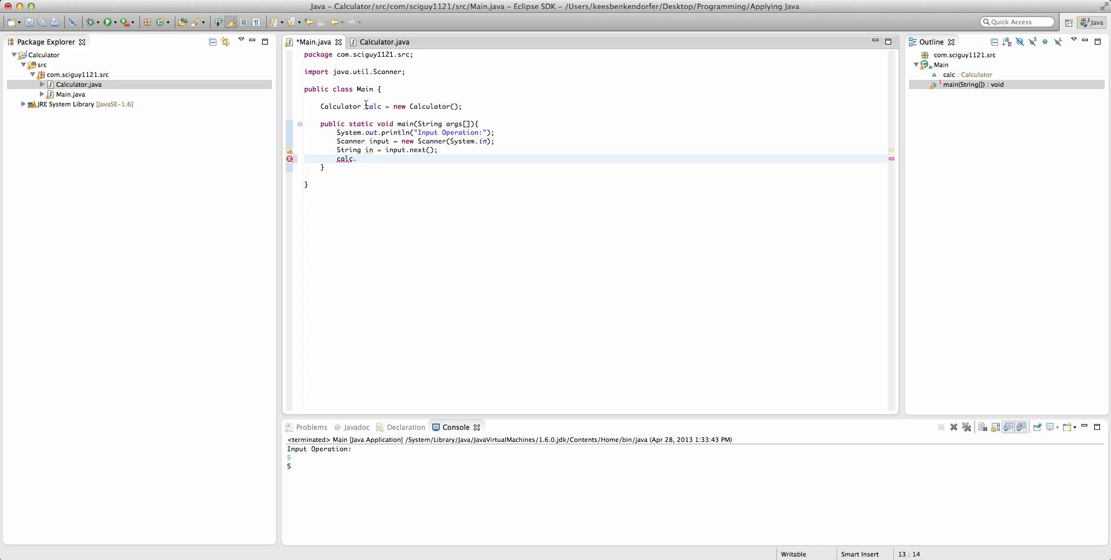
- Make the calc field private static
{"action": "left_click", "coordinate": [319, 107]}
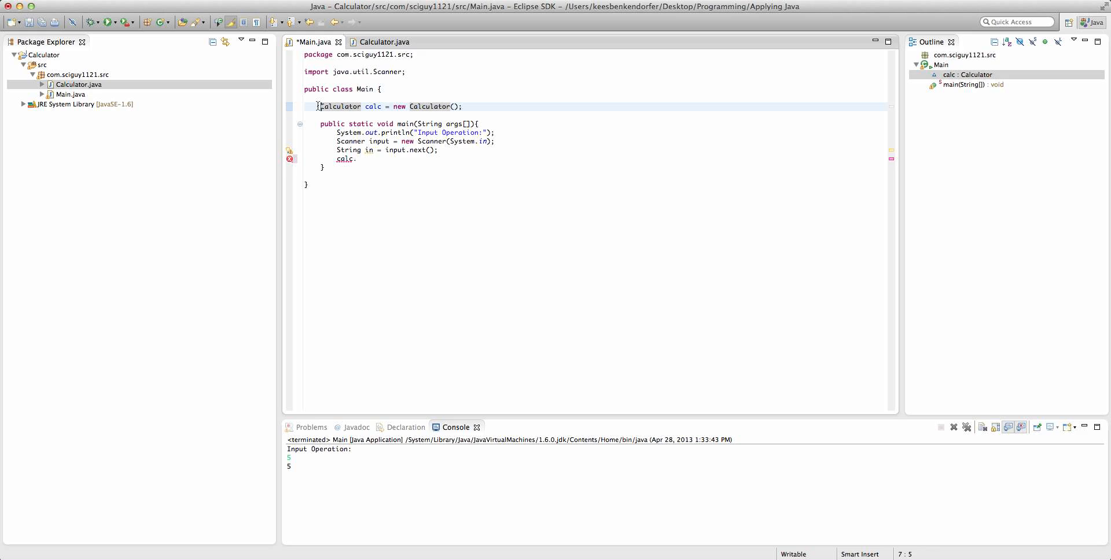
{"action": "type", "text": "private"}
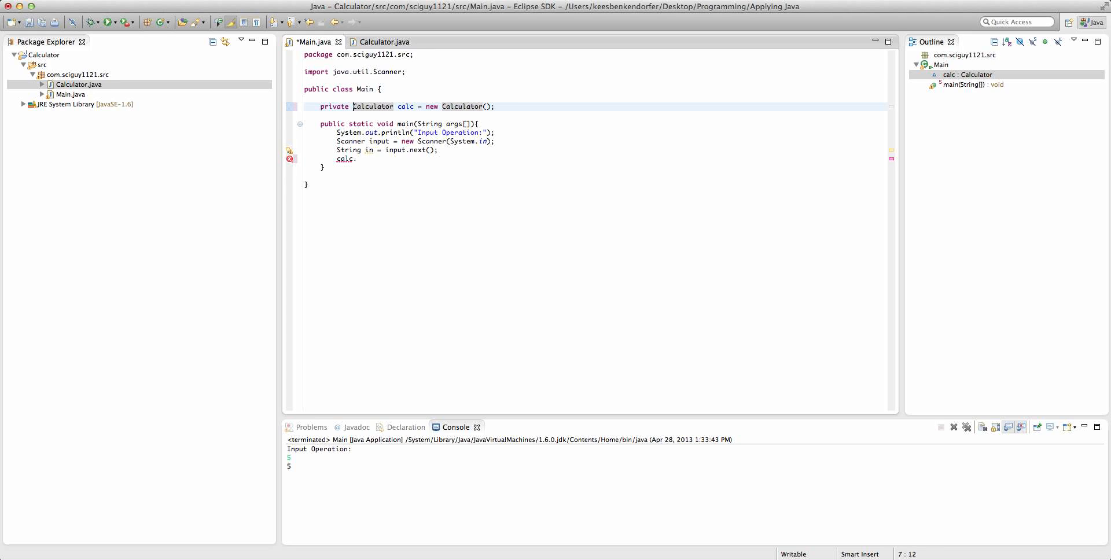
{"action": "type", "text": "static"}
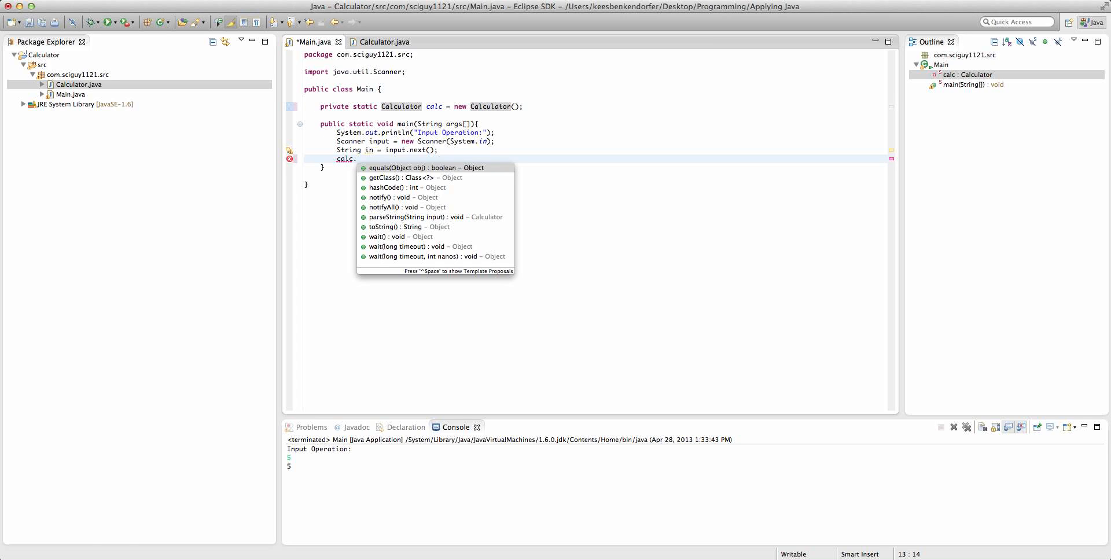
{"action": "type", "text": "parseString(in);"}
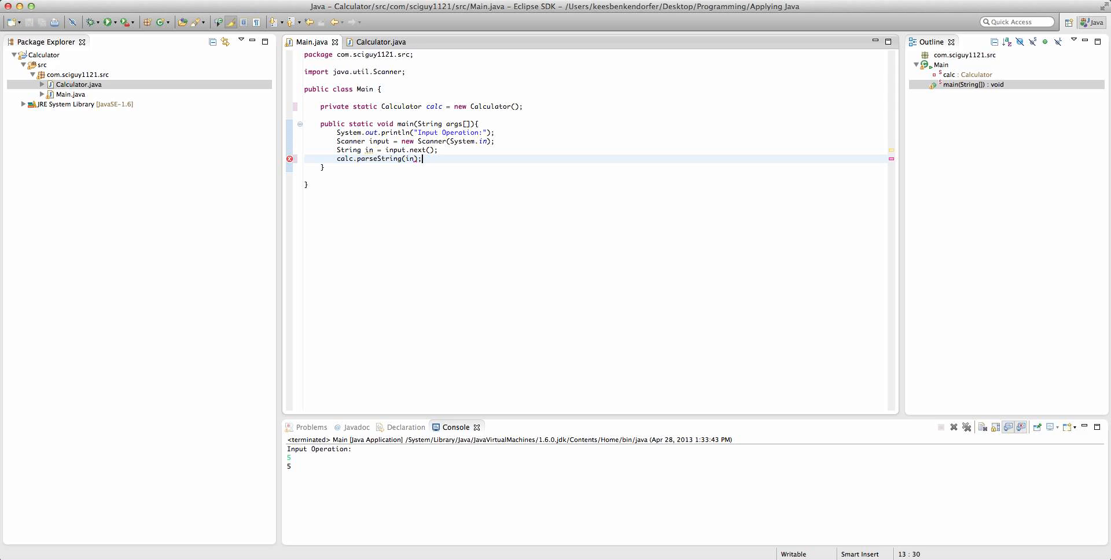
- Check Main.java, then settle in Calculator.java with the cursor inside the parseString body
{"action": "left_click", "coordinate": [379, 42]}
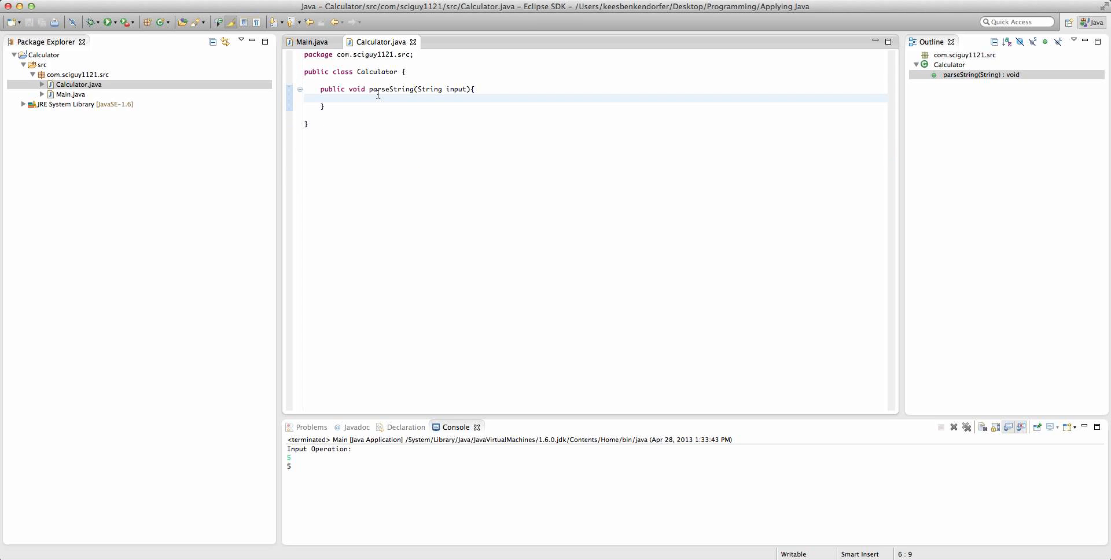
{"action": "mouse_move", "coordinate": [437, 97]}
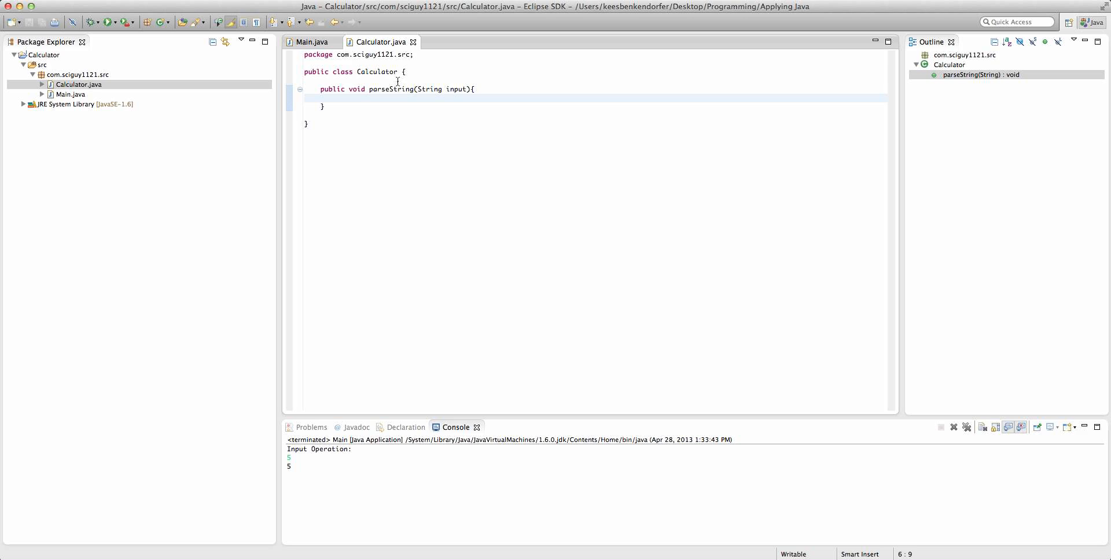
{"action": "mouse_move", "coordinate": [459, 89]}
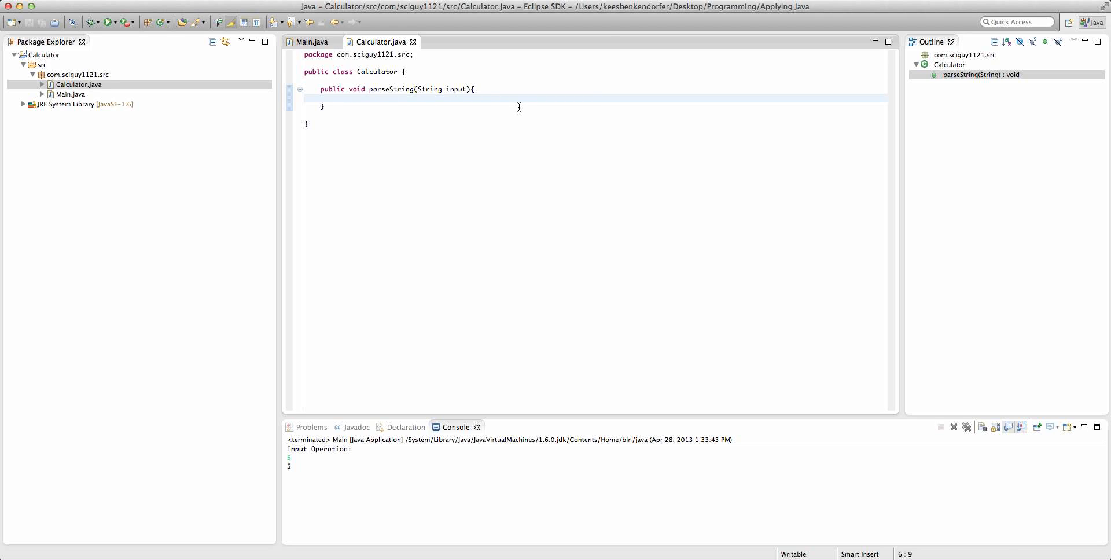
{"action": "left_click", "coordinate": [337, 98]}
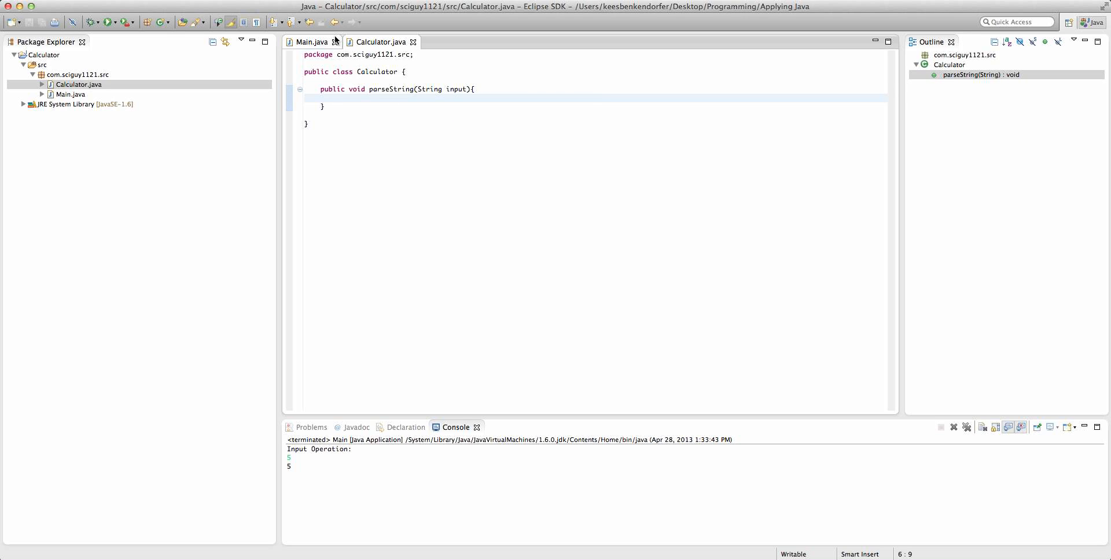
{"action": "left_click", "coordinate": [310, 41]}
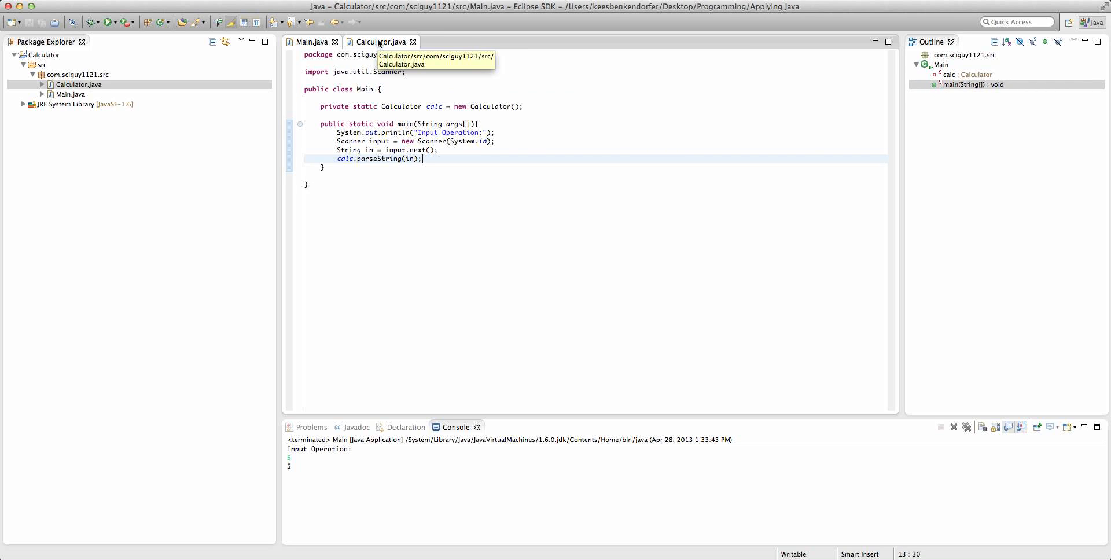
{"action": "left_click", "coordinate": [380, 41]}
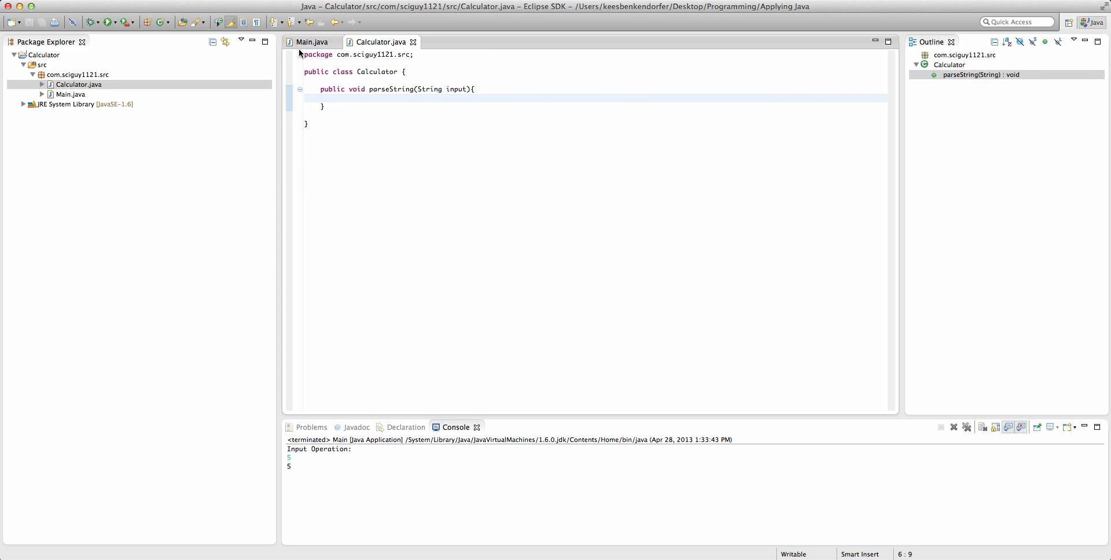
{"action": "mouse_move", "coordinate": [413, 123]}
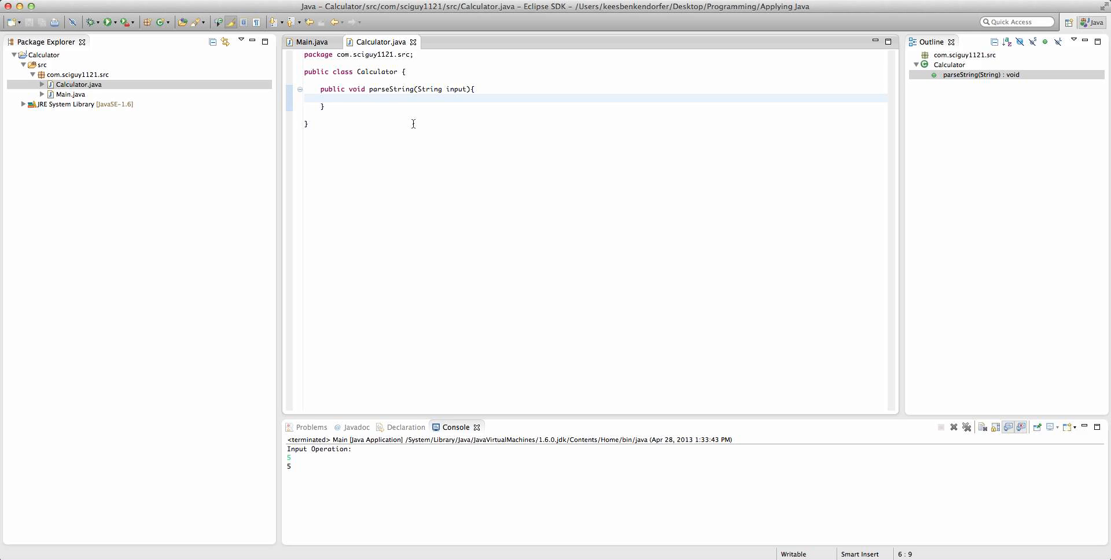
{"action": "left_click", "coordinate": [337, 98]}
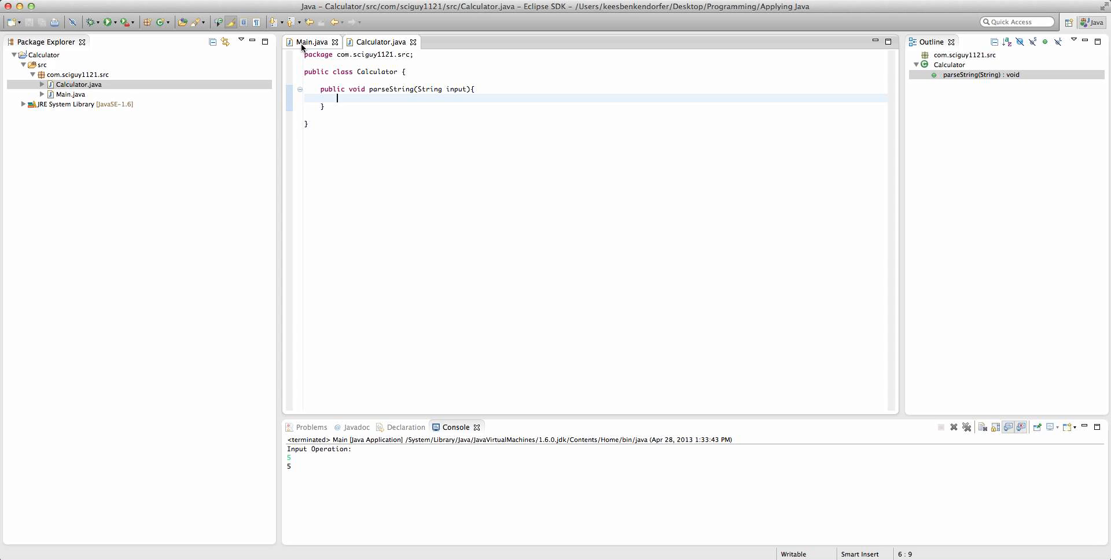
{"action": "mouse_move", "coordinate": [388, 89]}
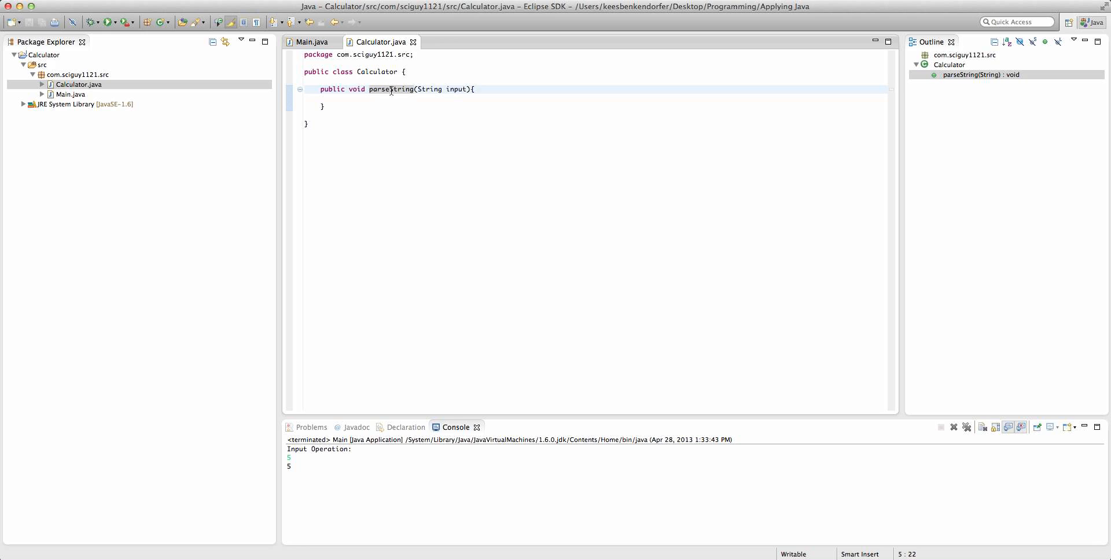
- Rename the parseString method to calculate with Refactor > Rename
{"action": "right_click", "coordinate": [391, 89]}
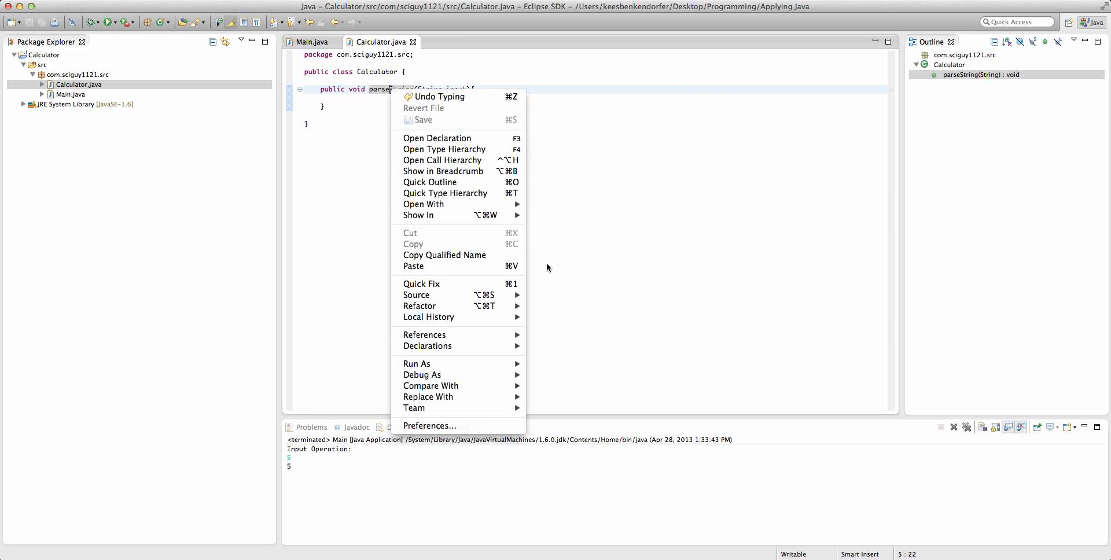
{"action": "mouse_move", "coordinate": [420, 306]}
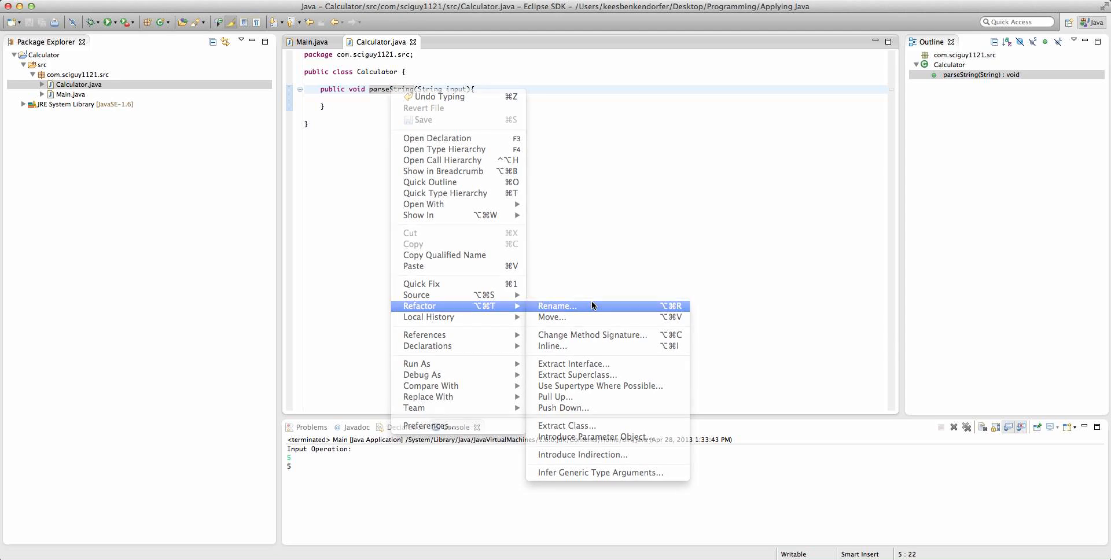
{"action": "left_click", "coordinate": [557, 306]}
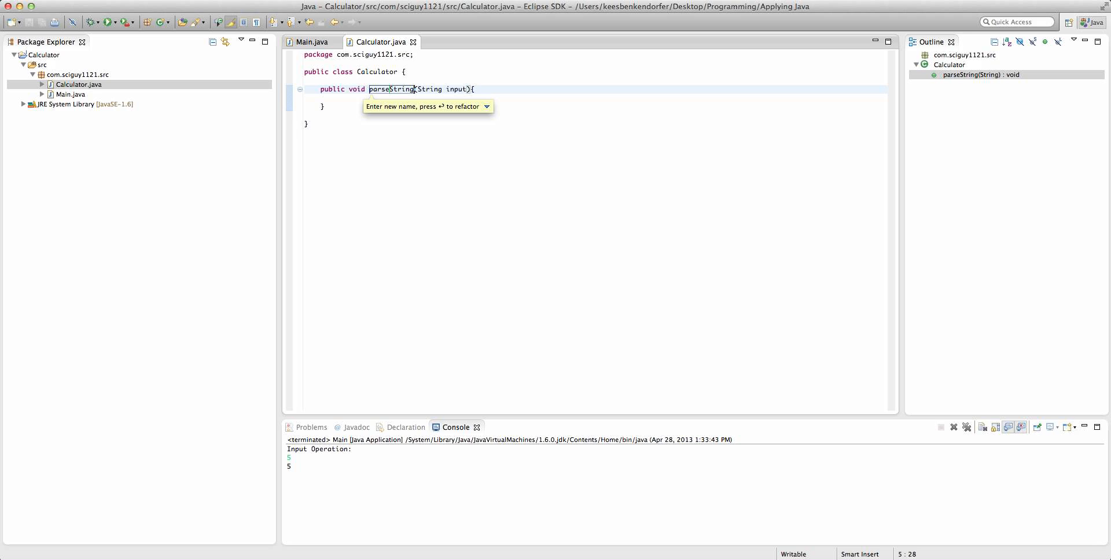
{"action": "type", "text": "p"}
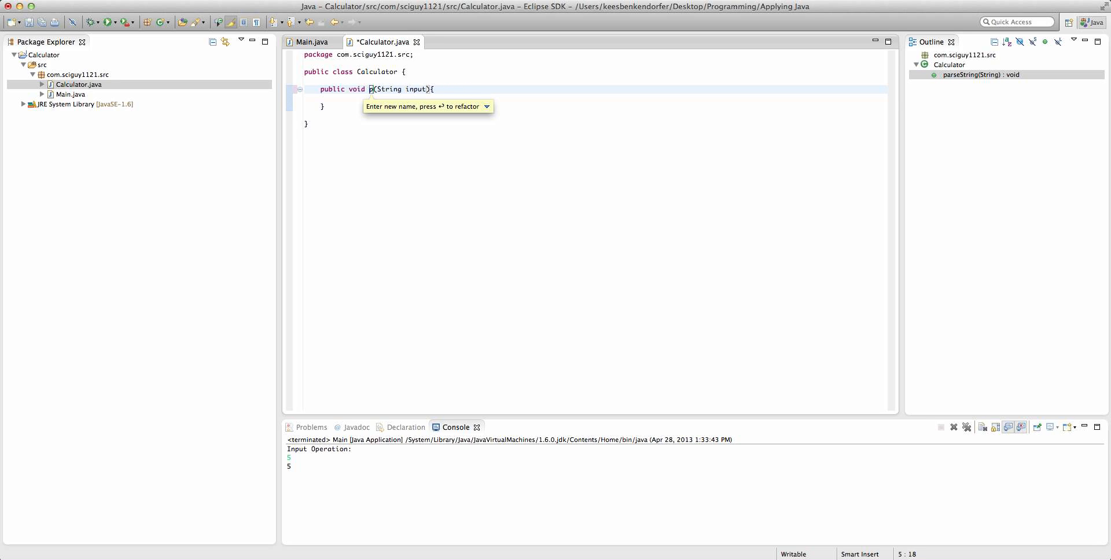
{"action": "type", "text": "calcul"}
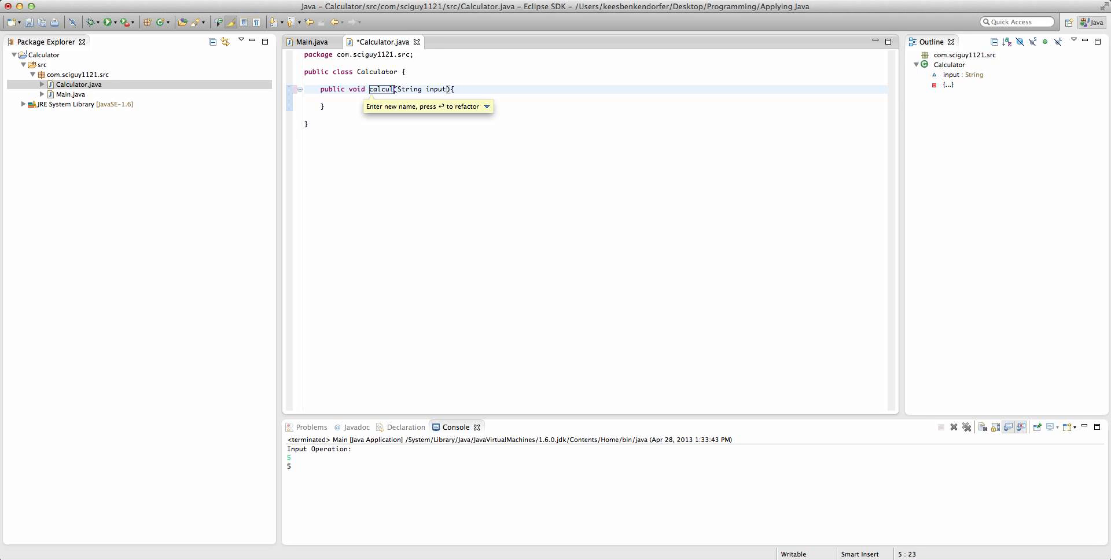
{"action": "key", "text": "Return"}
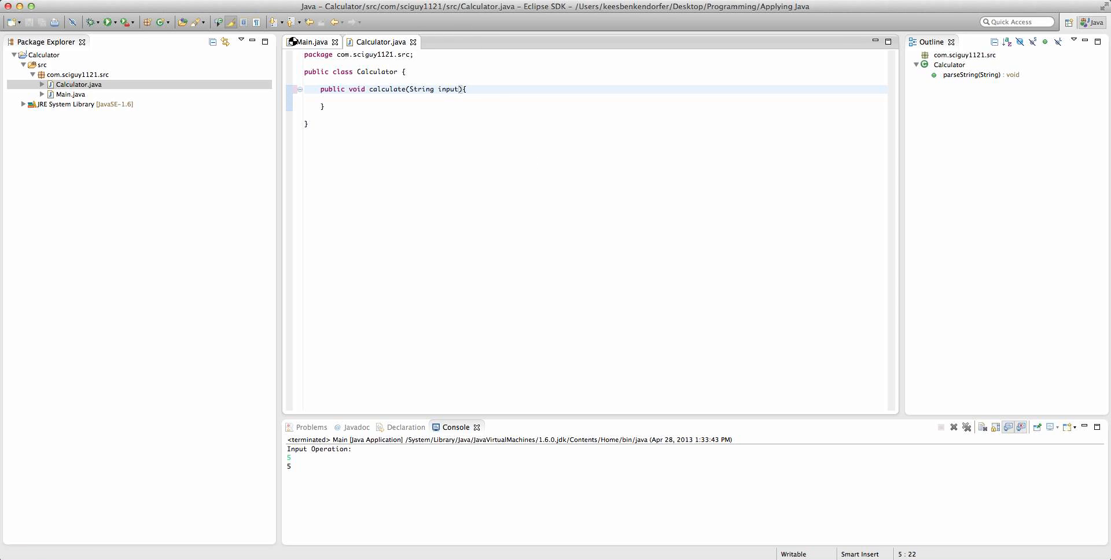
{"action": "left_click", "coordinate": [310, 41]}
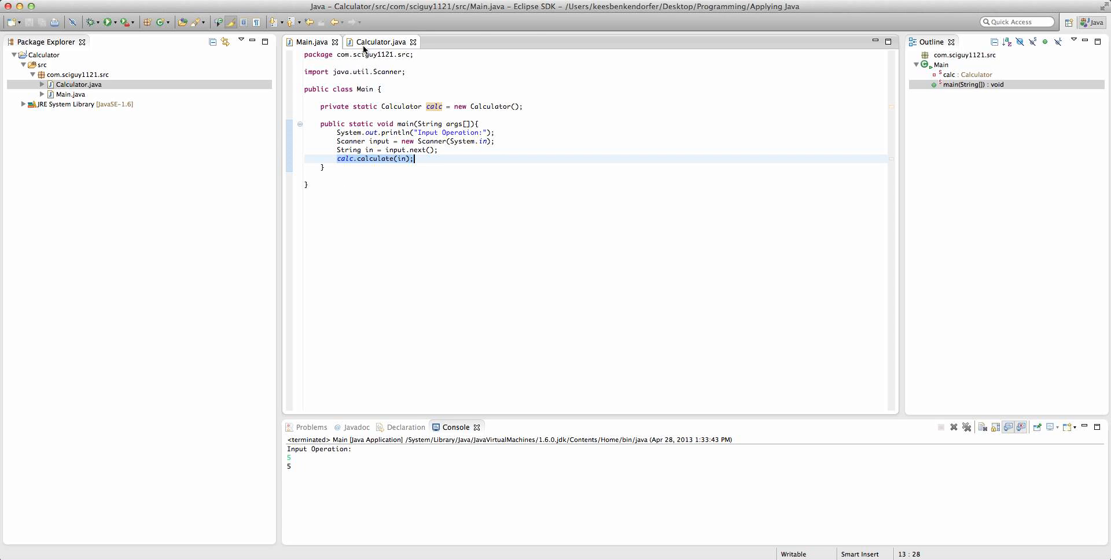
{"action": "left_click", "coordinate": [380, 42]}
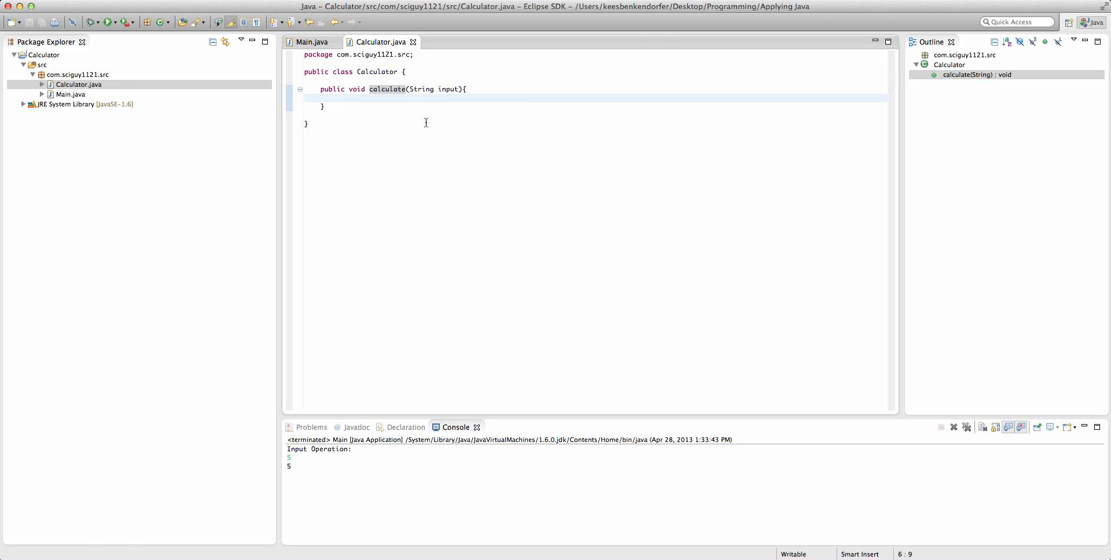
{"action": "mouse_move", "coordinate": [277, 19]}
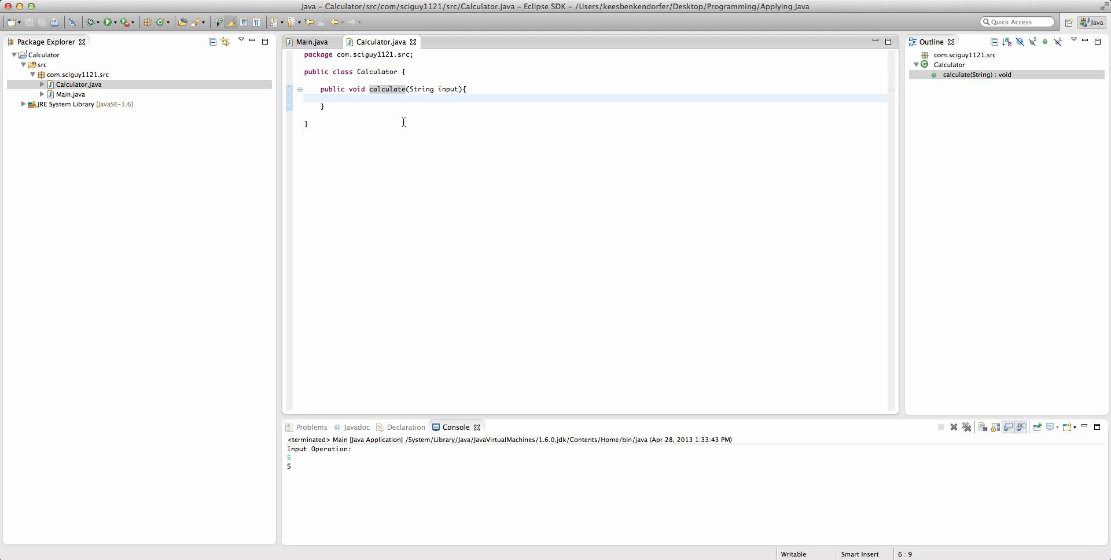
{"action": "left_click", "coordinate": [337, 98]}
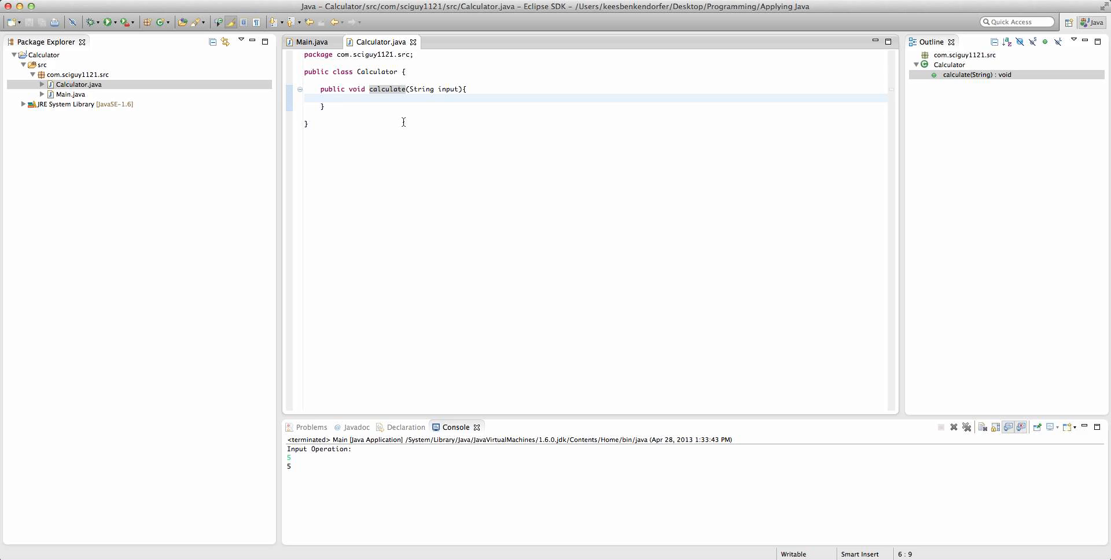
{"action": "left_click", "coordinate": [337, 97]}
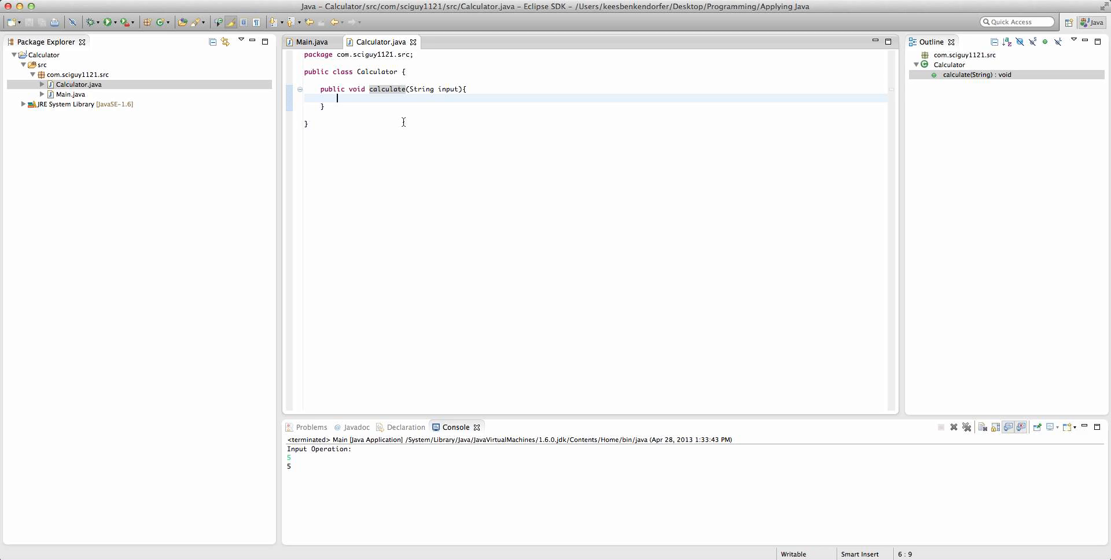